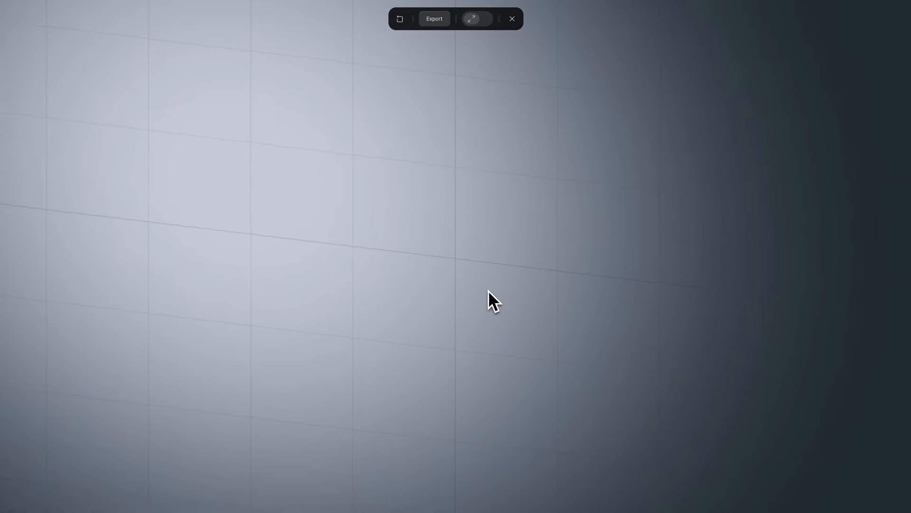
Step: Exit the play preview and open the Scene panel's BG Color picker
click(472, 19)
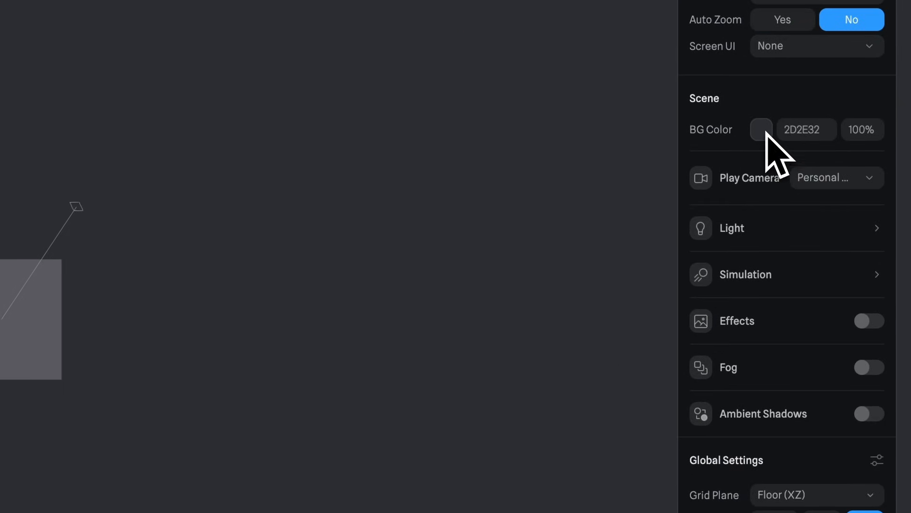
click(761, 130)
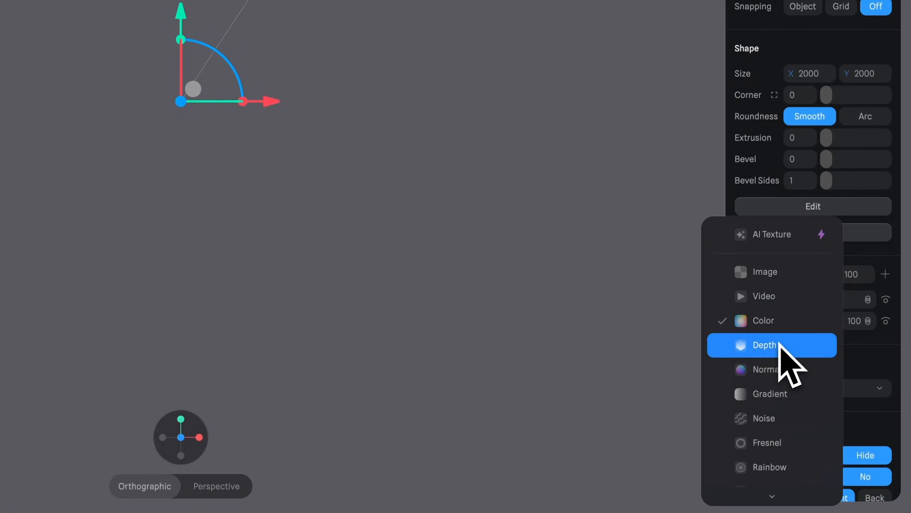
Step: Add a Depth material layer to the rectangle, giving a white radial glow on black
click(760, 345)
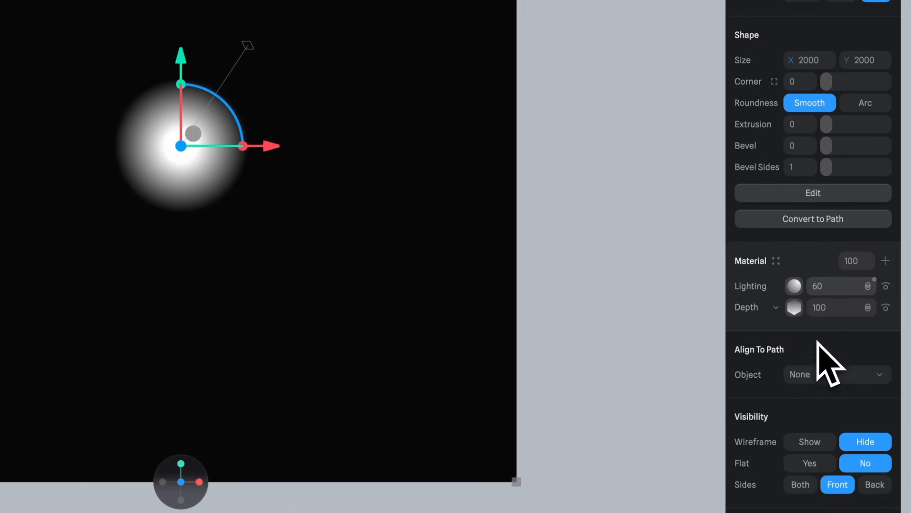
scroll(down, 3)
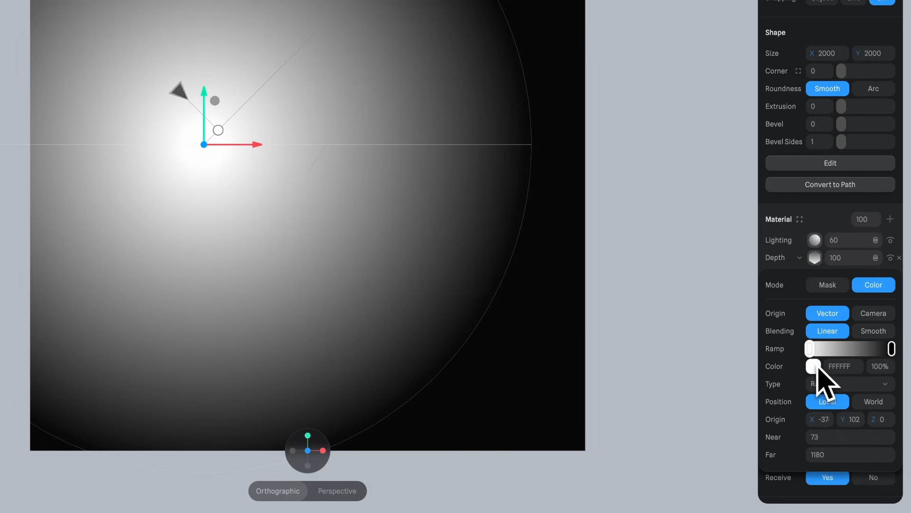
Step: Set the depth layer colour to BBBECB and its lighting to 40
click(814, 367)
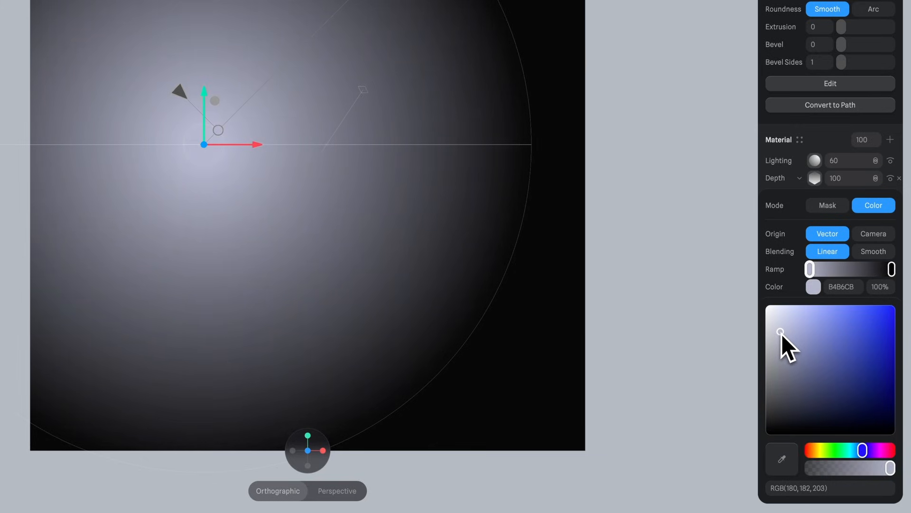
click(844, 287)
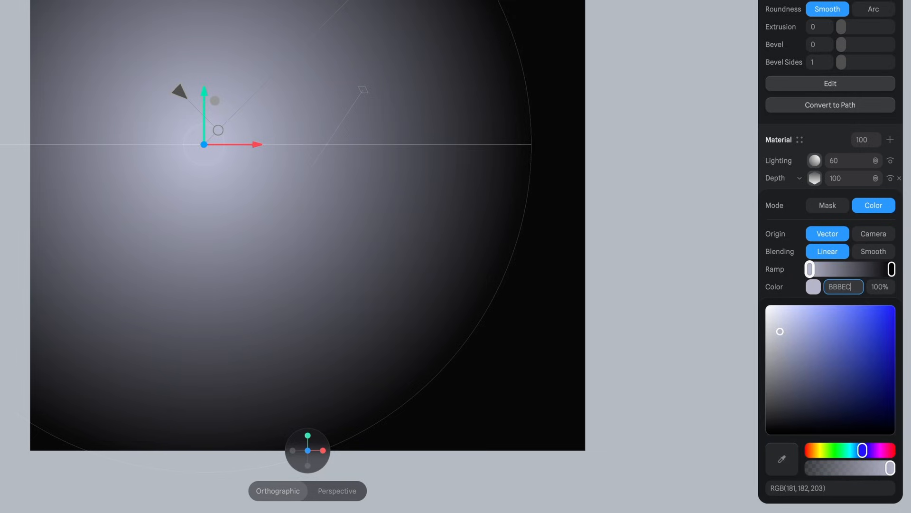
key(Enter)
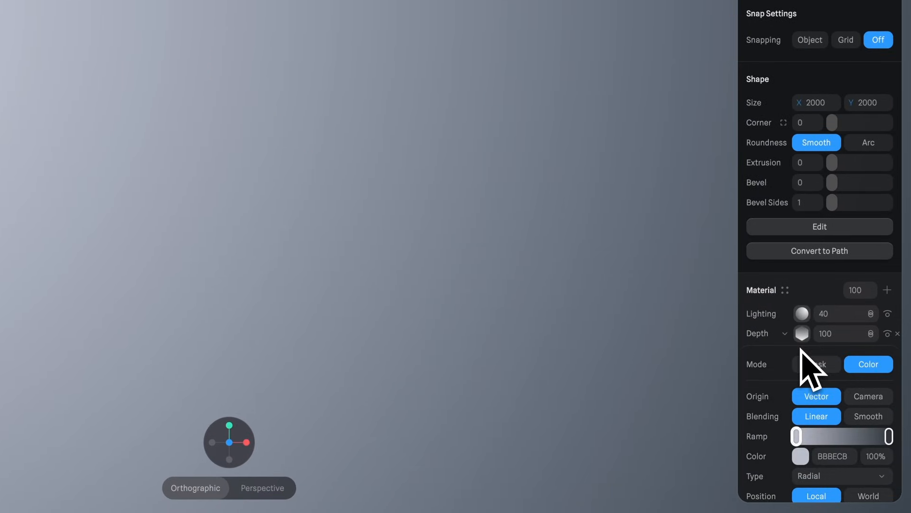
click(868, 416)
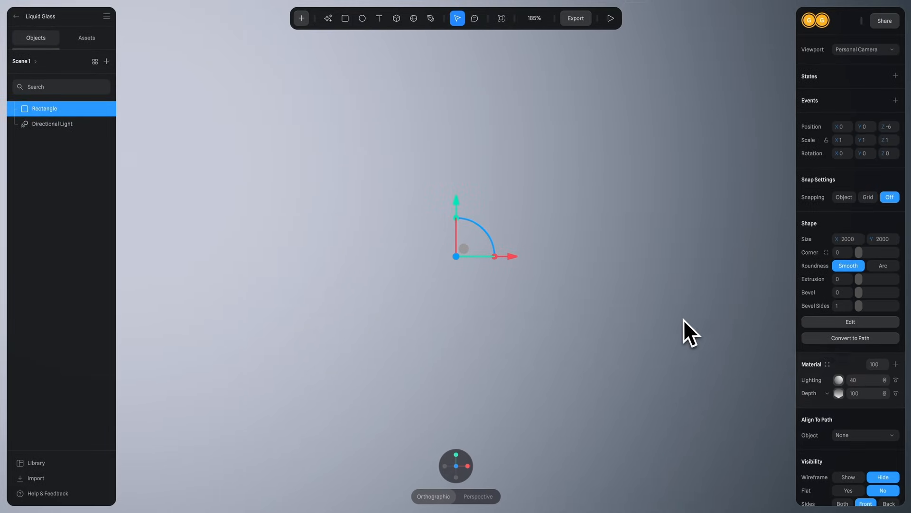
Step: Draw a thin rectangle and clone it into a 20-count X grid with lighting 10
click(22, 60)
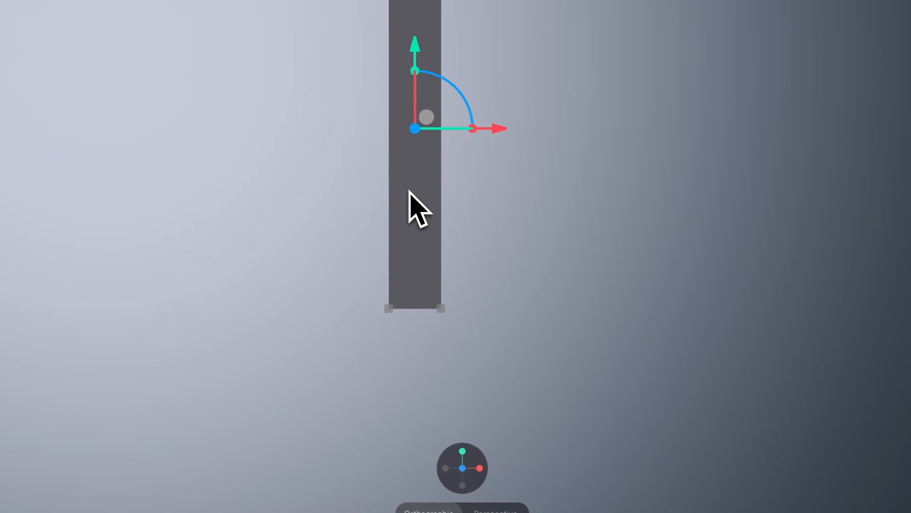
right_click(415, 209)
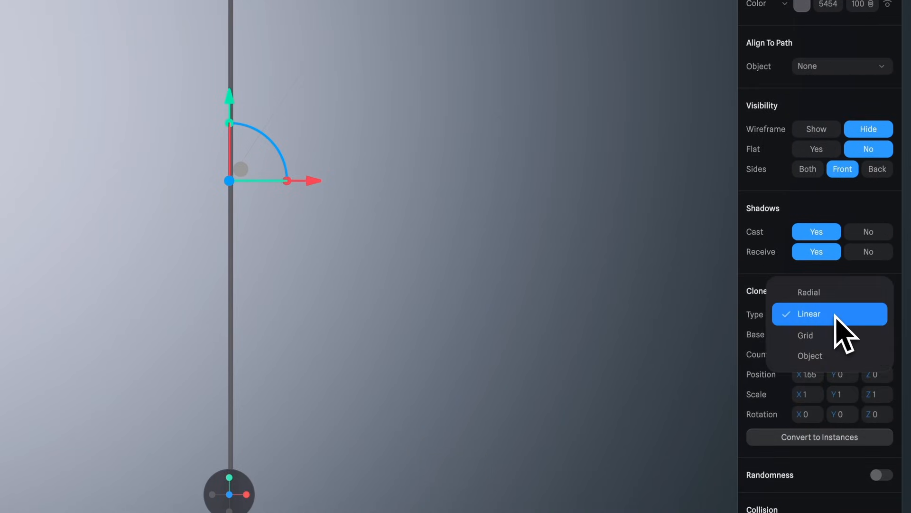
click(806, 335)
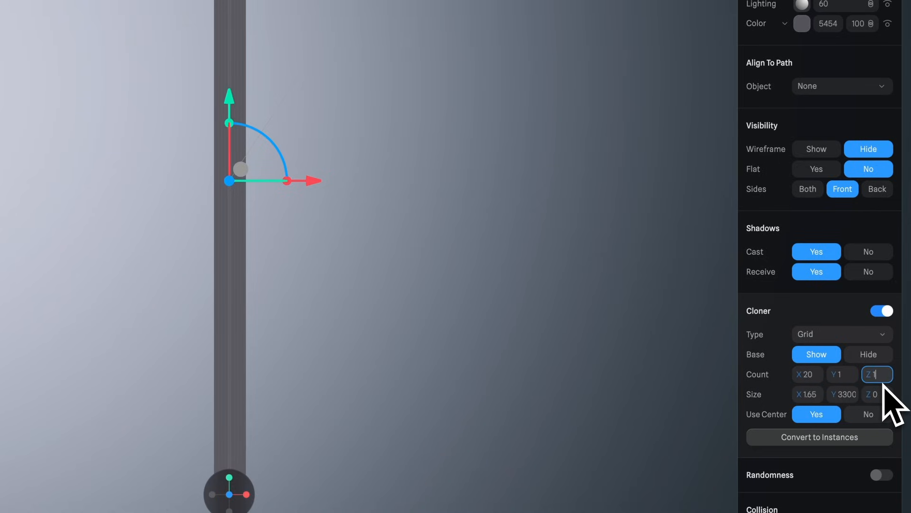
click(807, 394)
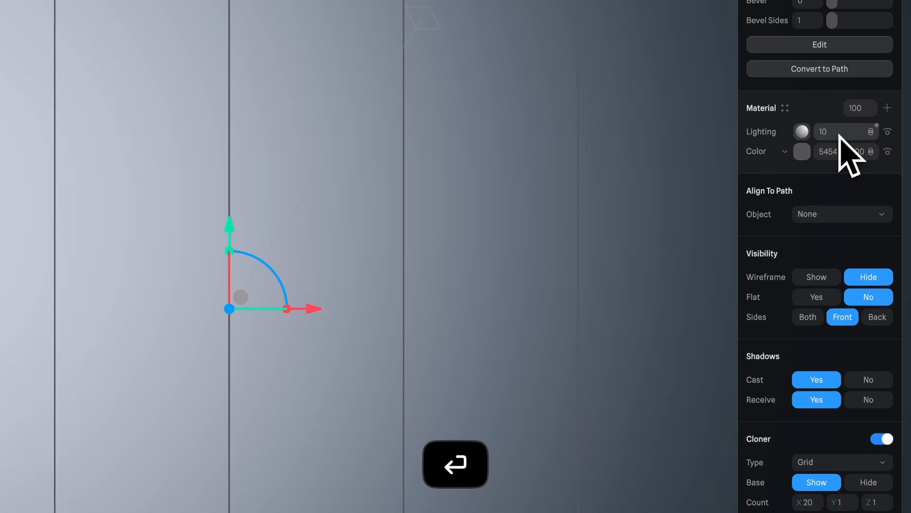
click(802, 151)
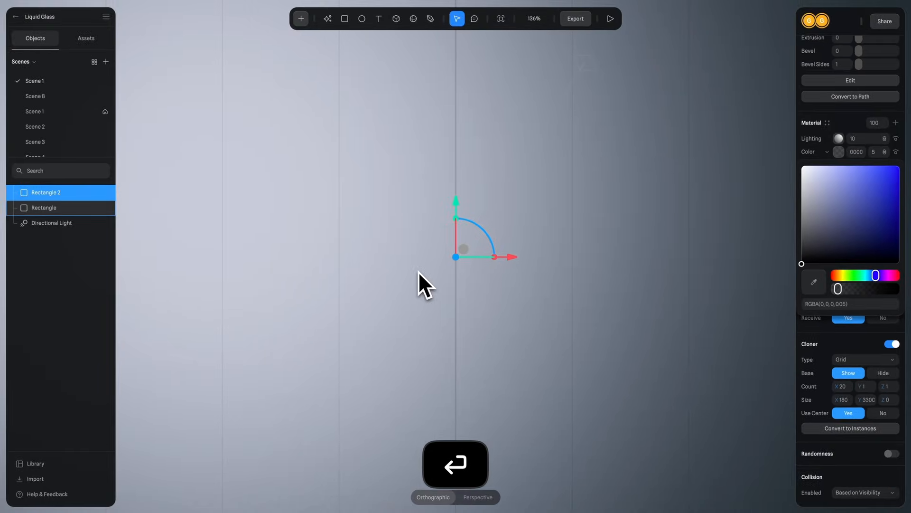
Step: Duplicate the line grid, rotate the copy 90° on Z, and group the layers as BG
right_click(45, 193)
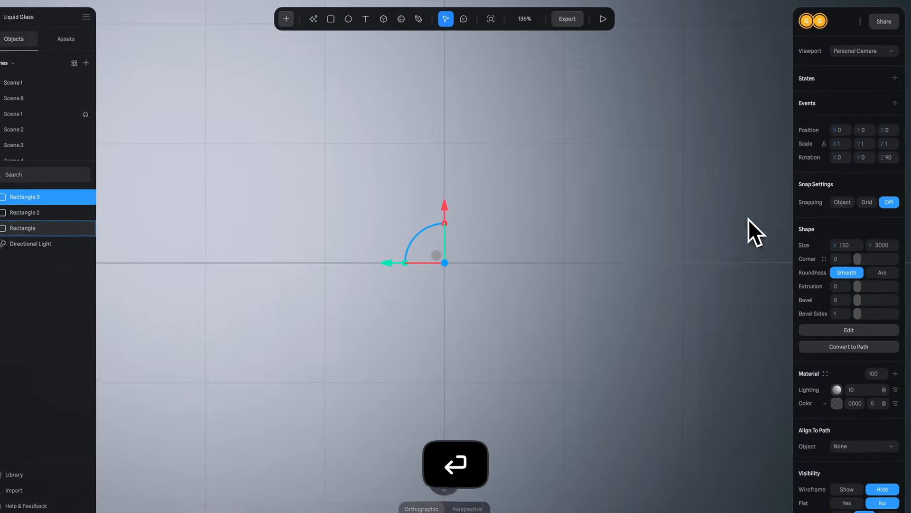
right_click(24, 228)
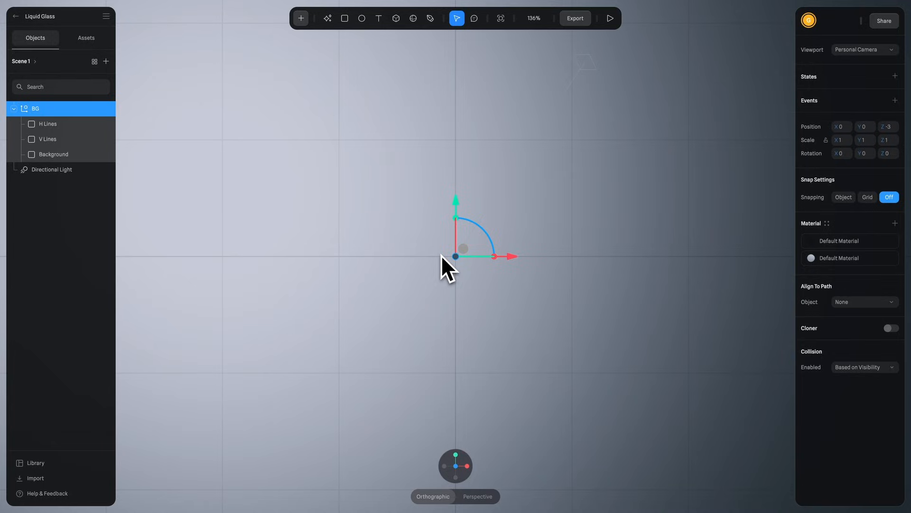
mouse_move(322, 155)
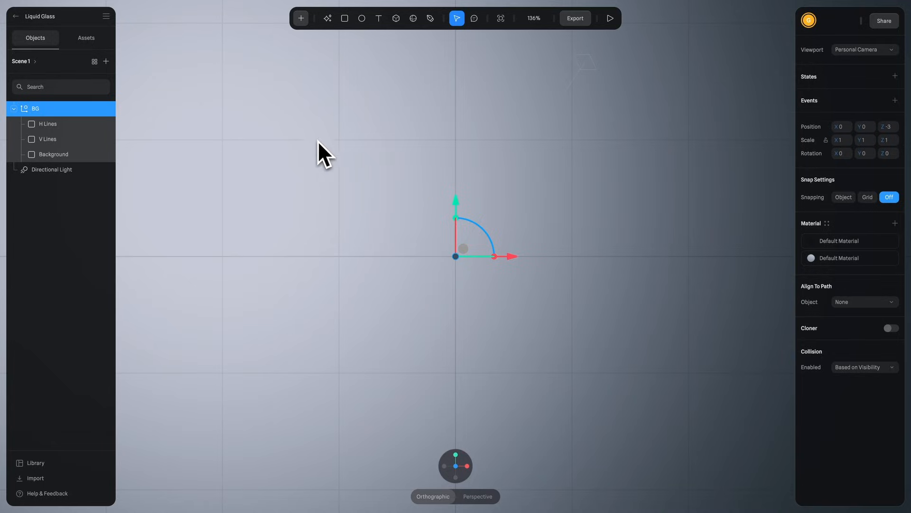
Step: Deselect the BG group, then add a Shape Blend sphere at scale 2 and Z 240
click(302, 18)
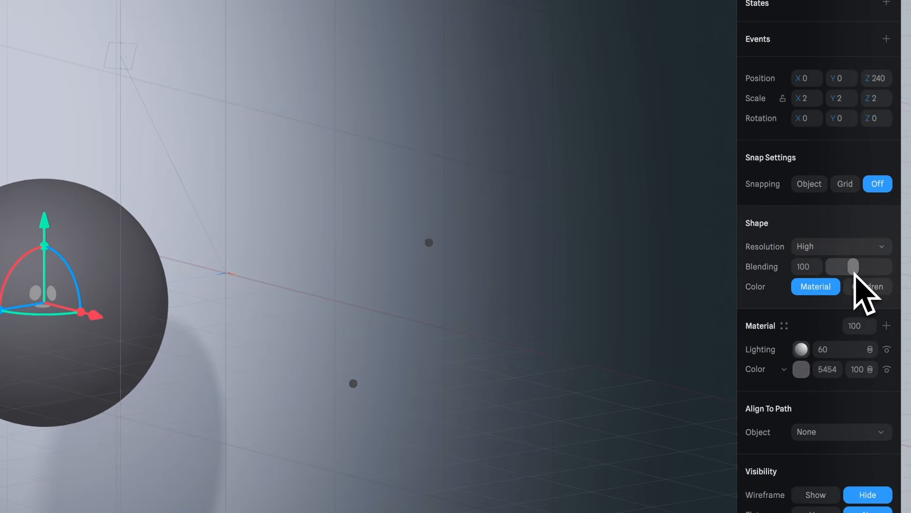
mouse_move(478, 237)
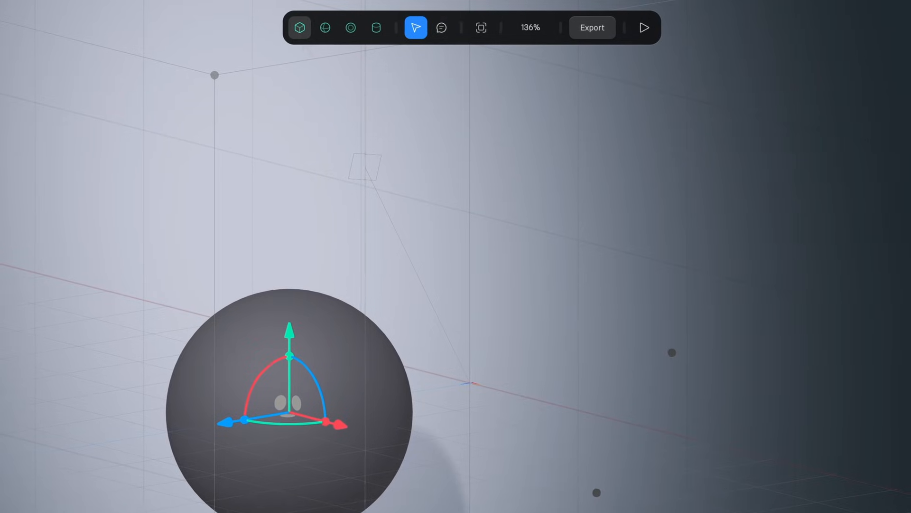
mouse_move(325, 28)
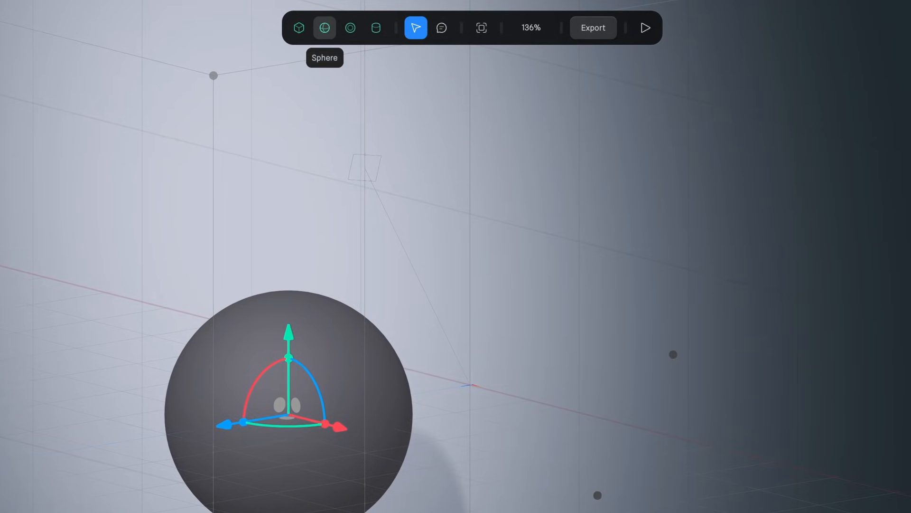
mouse_move(350, 29)
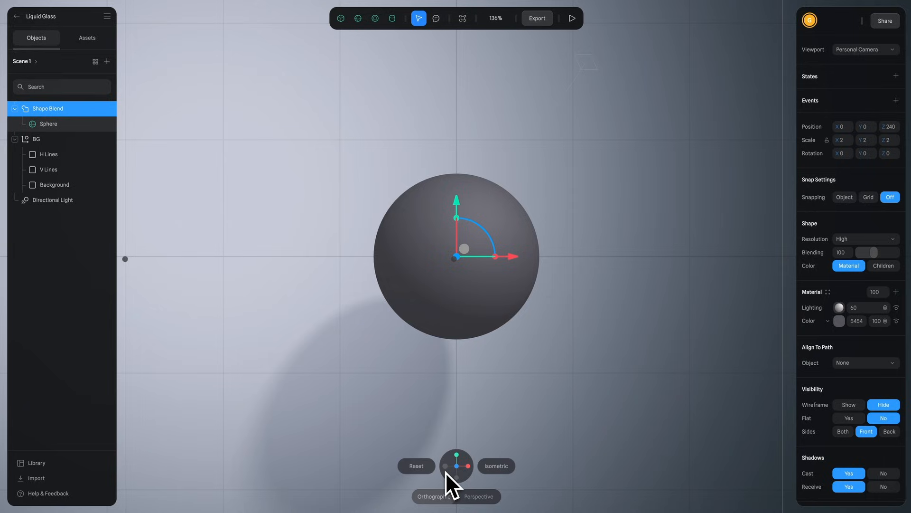
Step: Add a Glass layer to the sphere with blur 2, thickness 97 and refraction 1.47
click(35, 139)
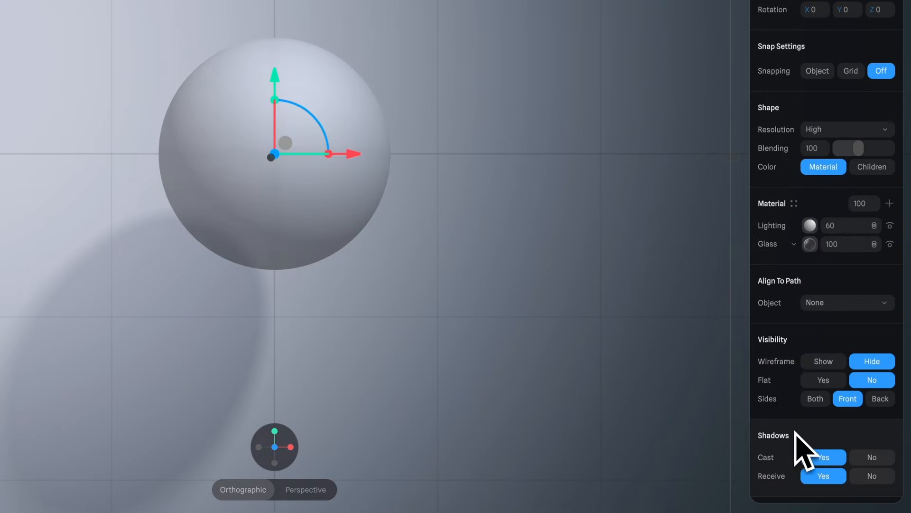
click(810, 244)
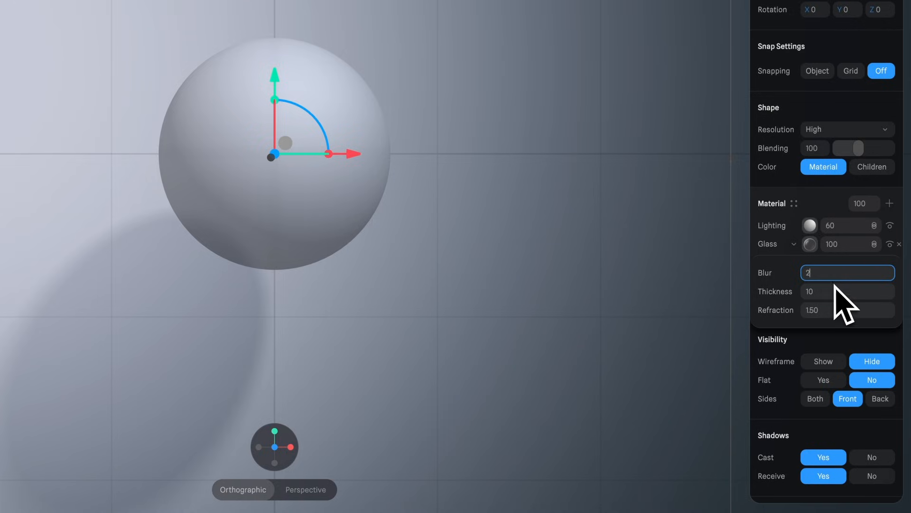
click(848, 291)
text(97)
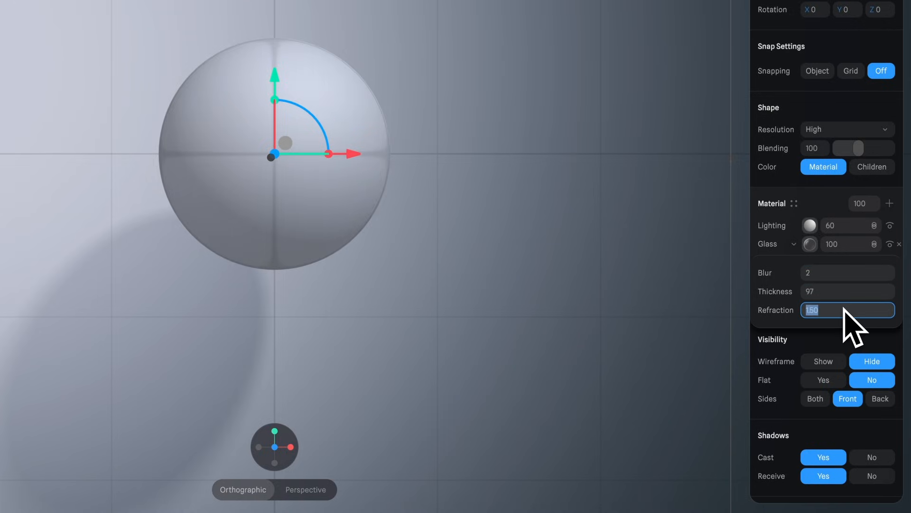
text(1.47)
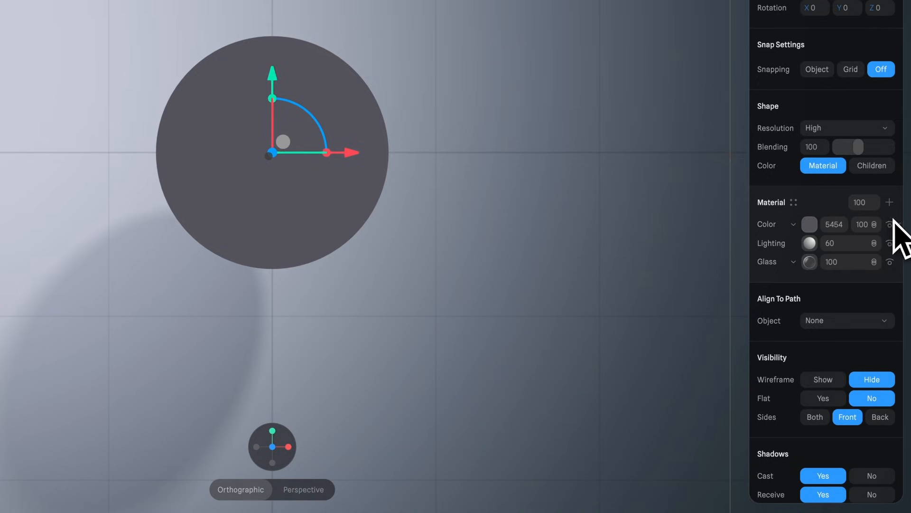
Step: Turn the new layer into Fresnel, adjust its bias, and set its blend mode to Screen
click(790, 224)
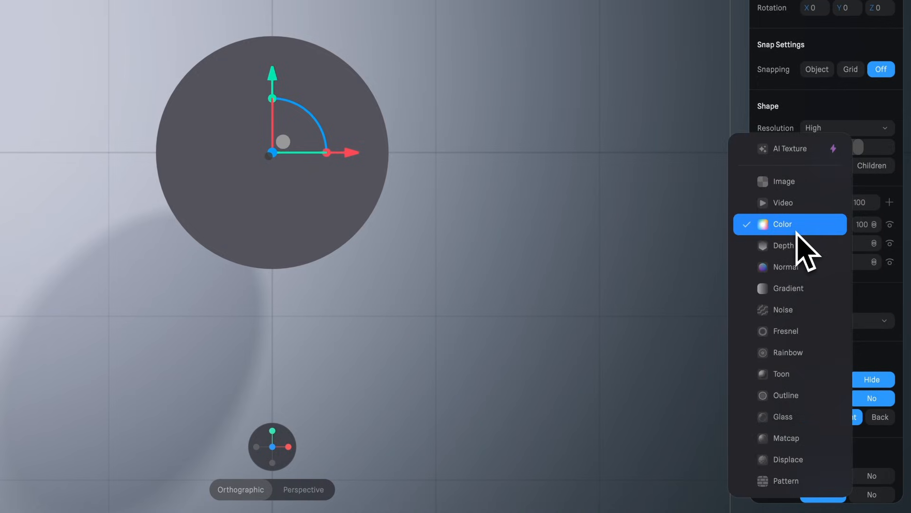
click(783, 224)
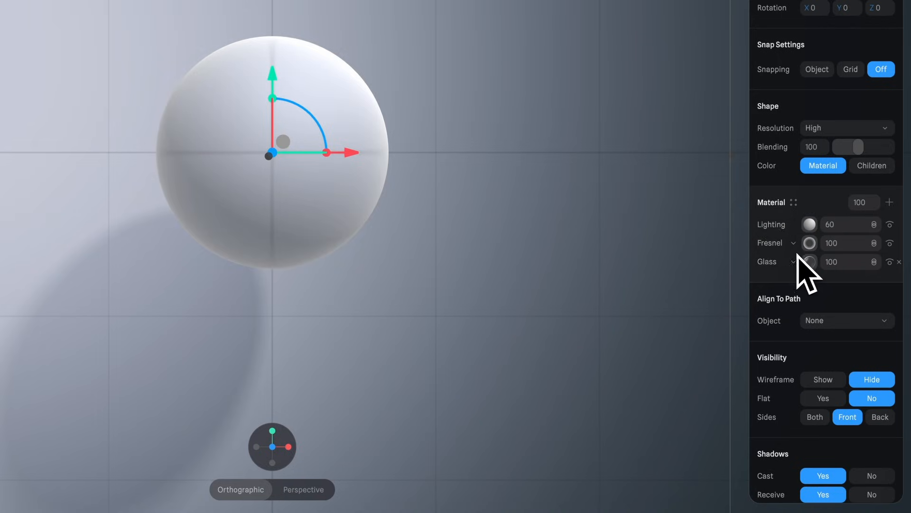
click(808, 262)
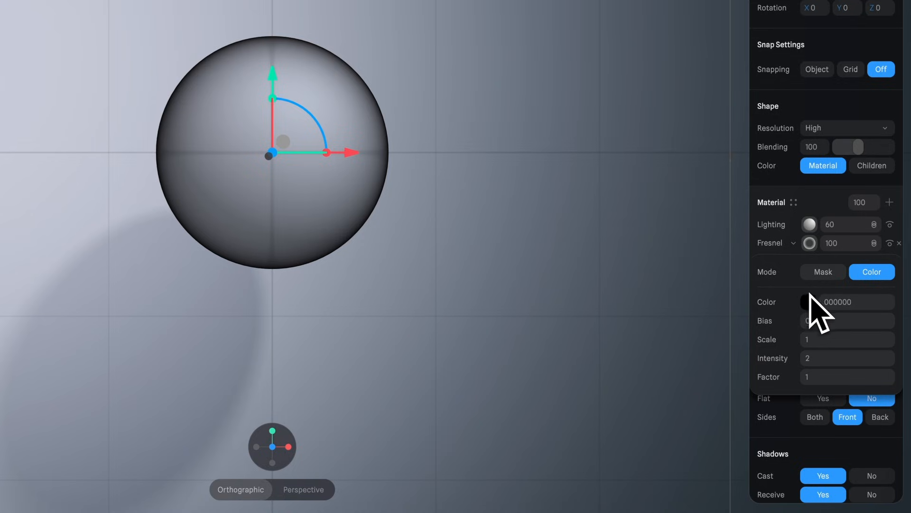
click(847, 320)
text(-0.4)
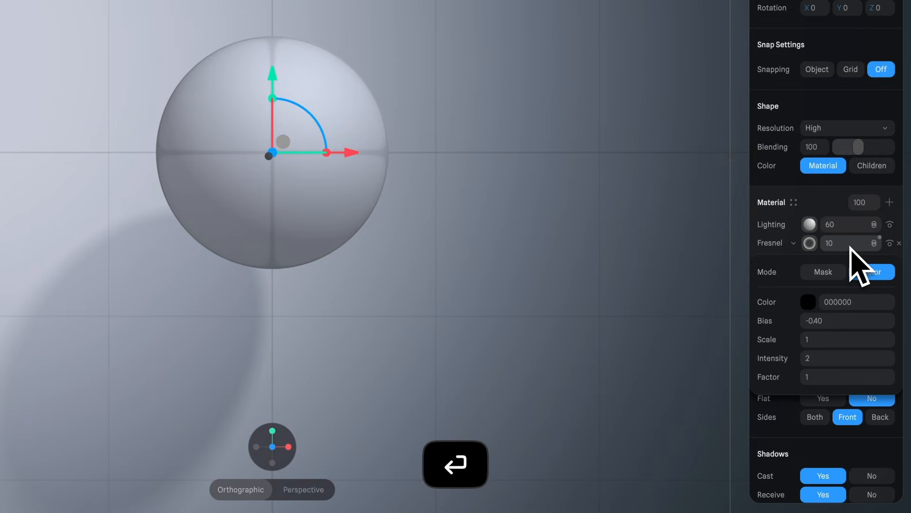
mouse_move(864, 268)
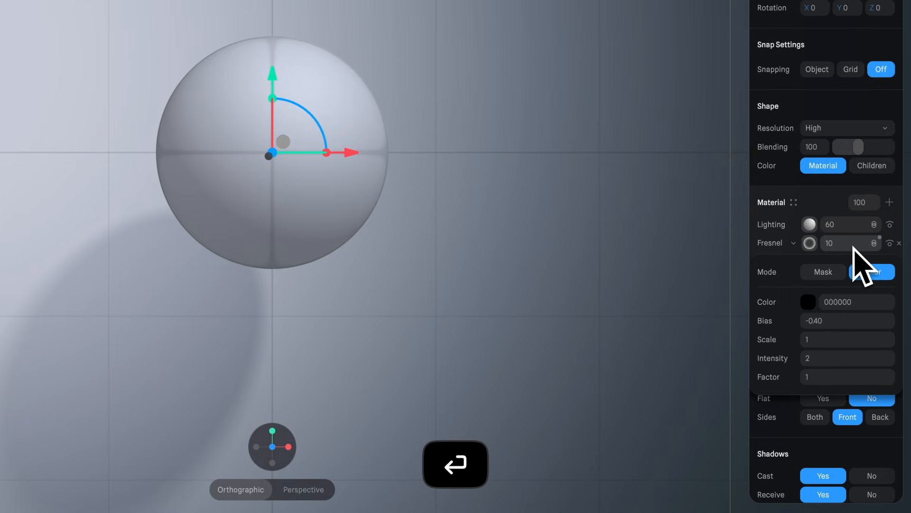
click(872, 271)
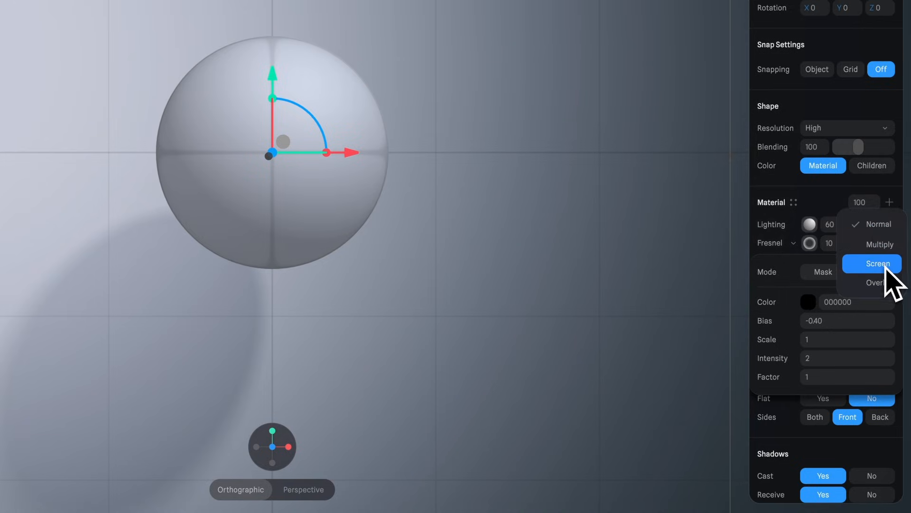
click(872, 263)
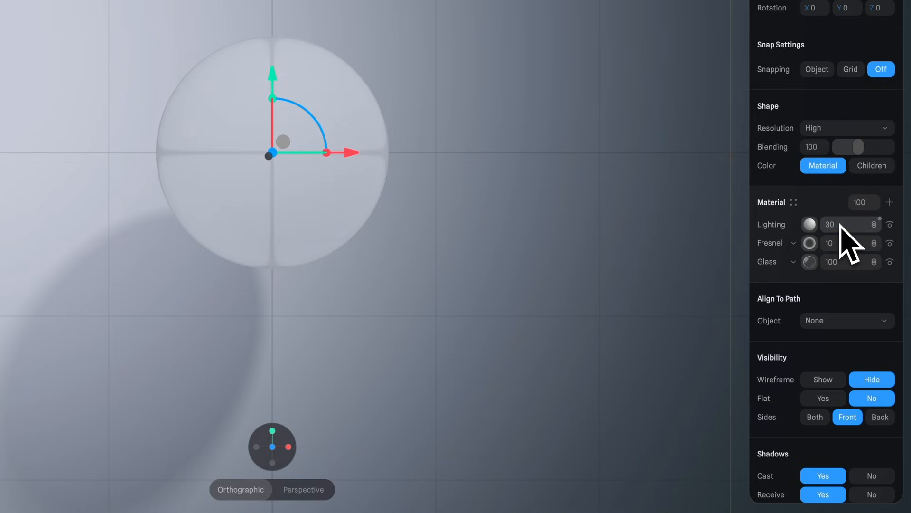
Step: Switch the sphere's lighting to Physical with roughness 0.73, metalness 1, reflectivity 0
click(809, 224)
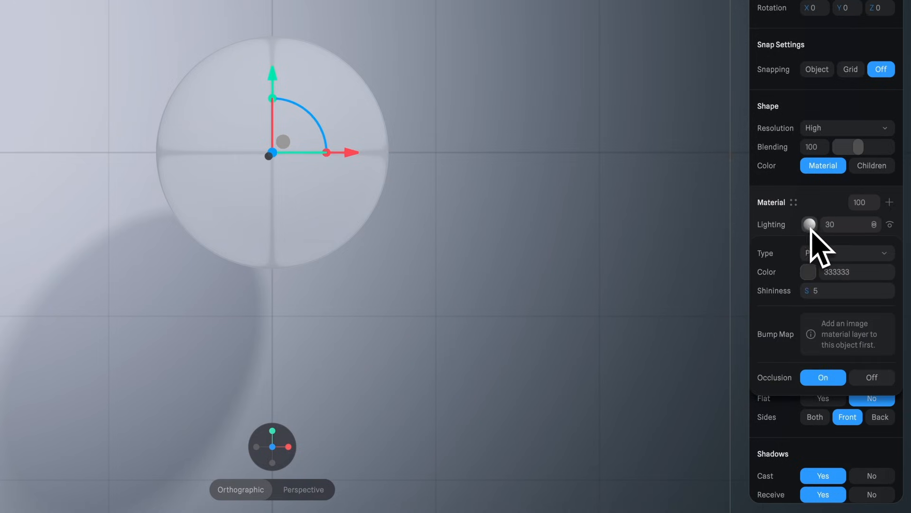
click(848, 253)
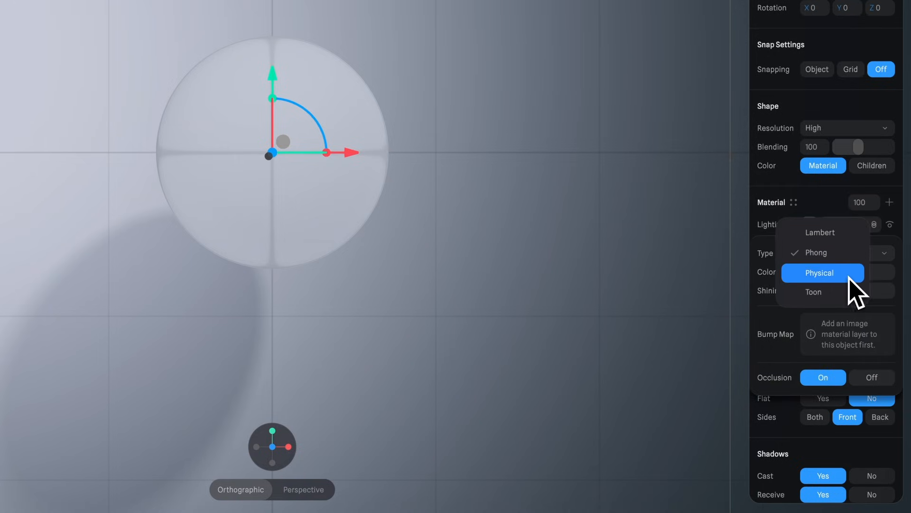
click(820, 273)
text(0.7)
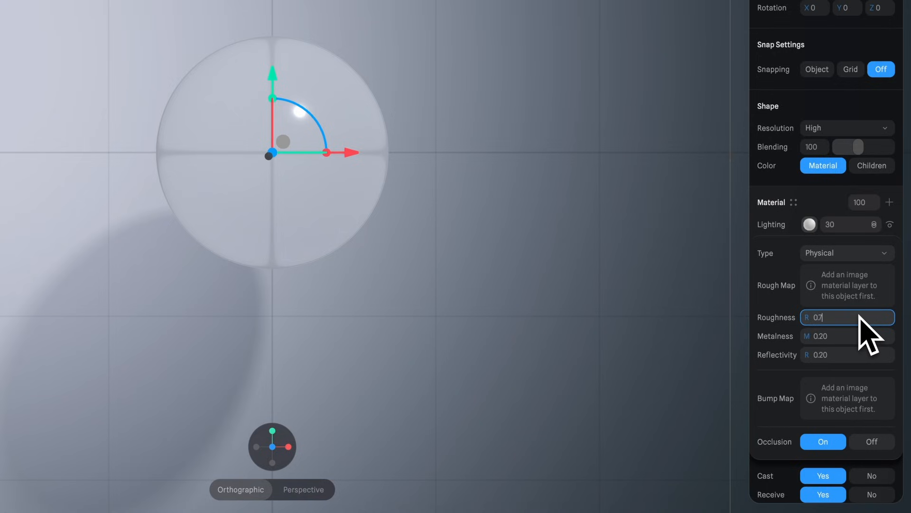
key(Enter)
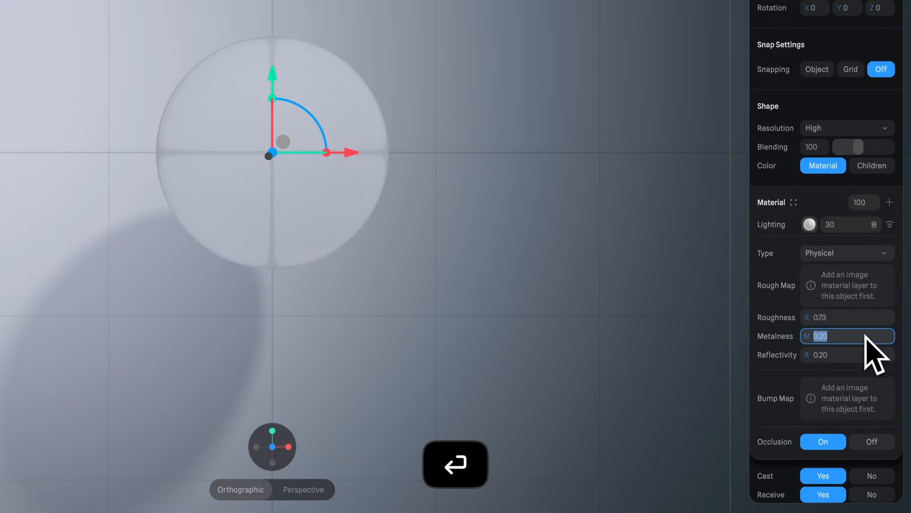
text(1)
key(Enter)
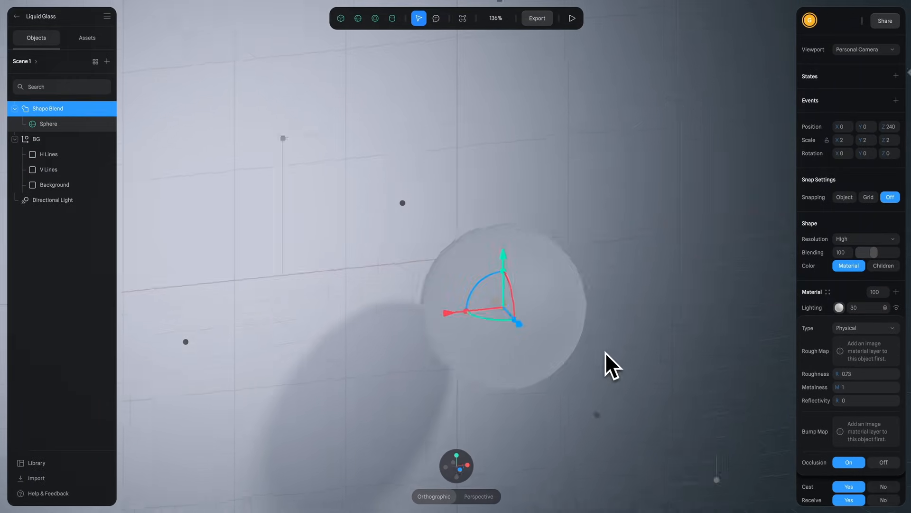
Step: Move the directional light above the sphere, set shadow blur 18, and rename it Light shadow
drag(611, 365, 590, 357)
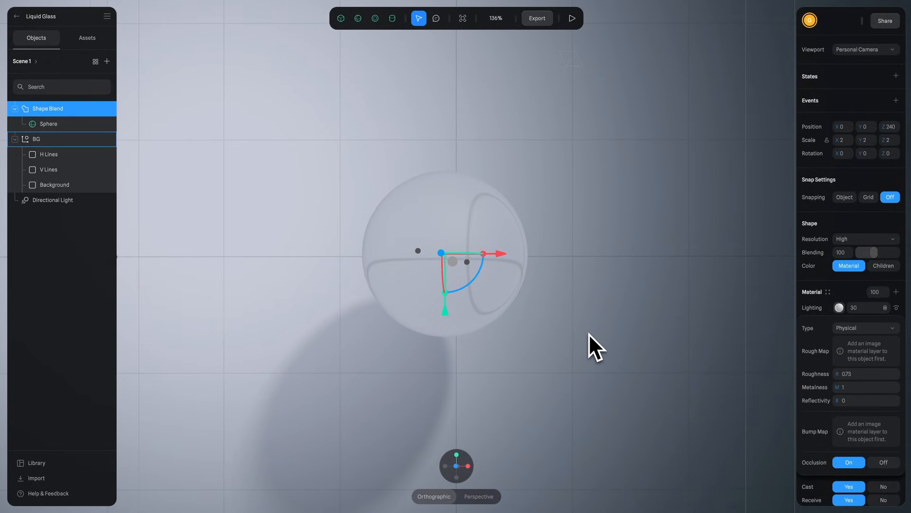
click(456, 468)
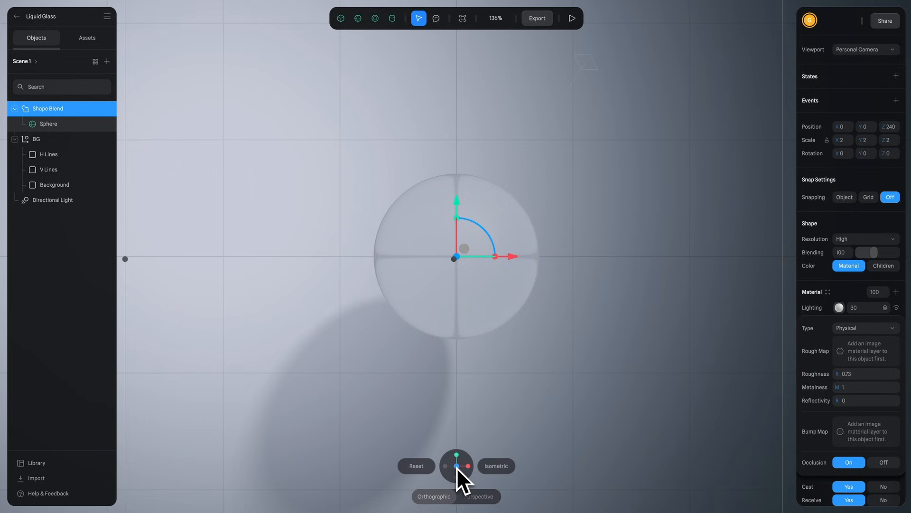
click(50, 200)
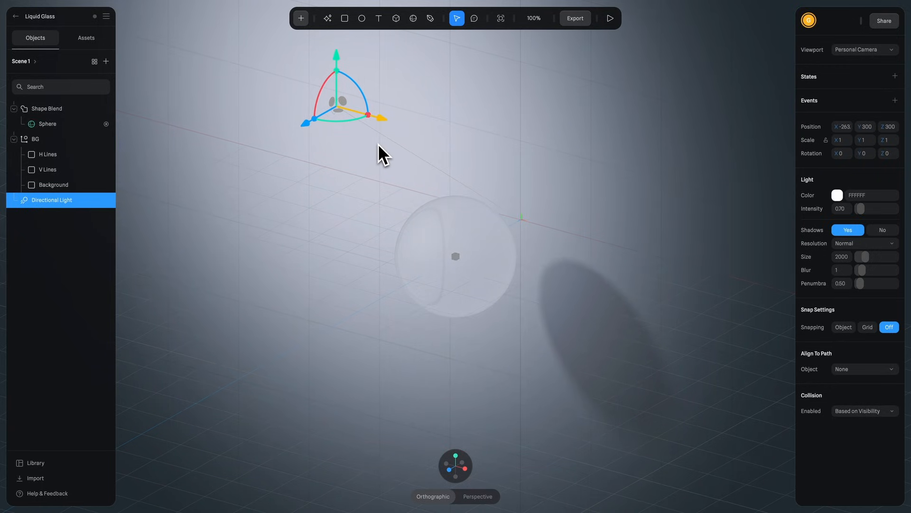
drag(336, 52, 336, 43)
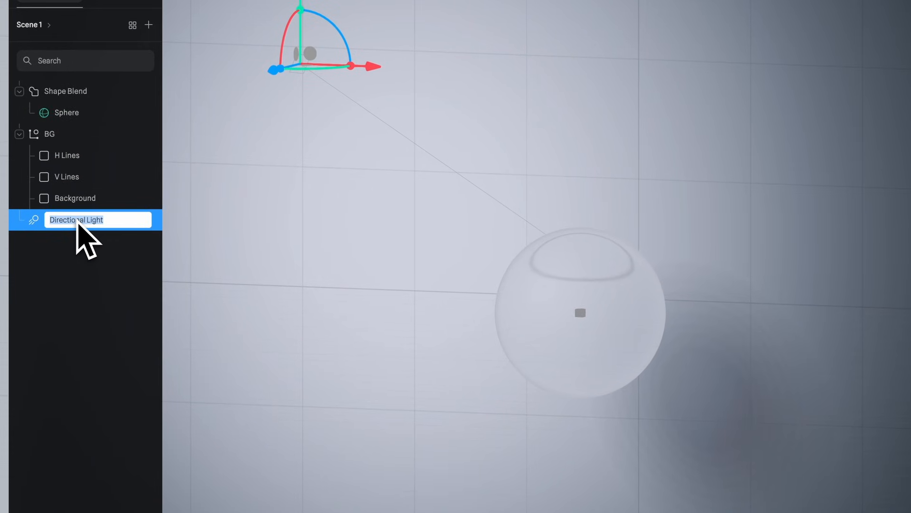
text(Light shadow)
key(Enter)
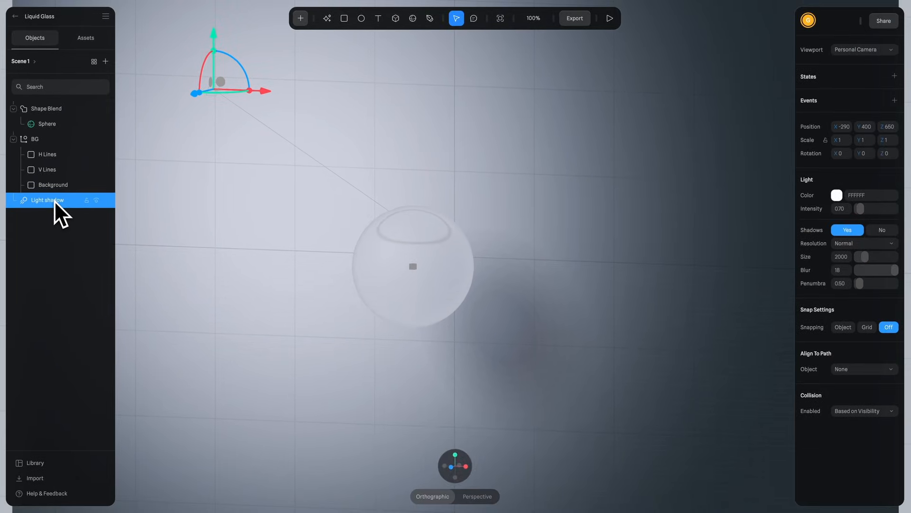
click(301, 18)
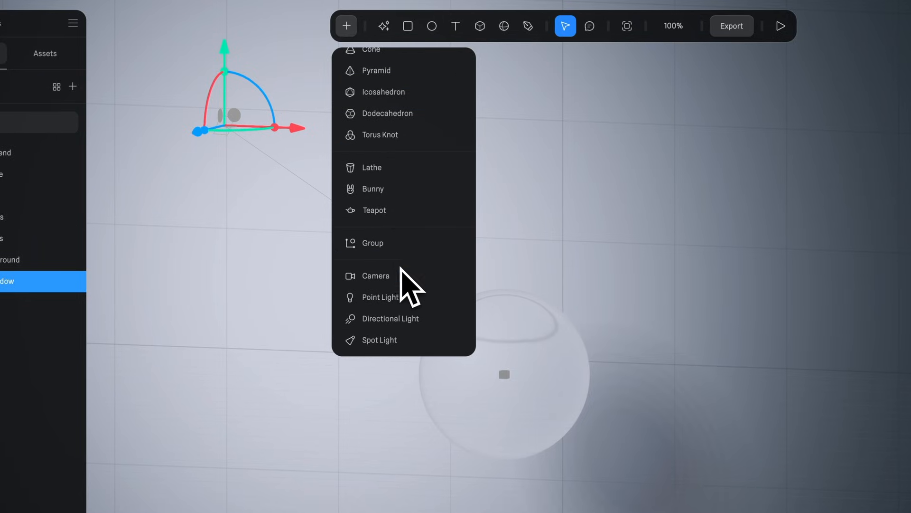
Step: Add a shadowless directional light 'Light key' at Z -1600 with intensity 10
click(391, 319)
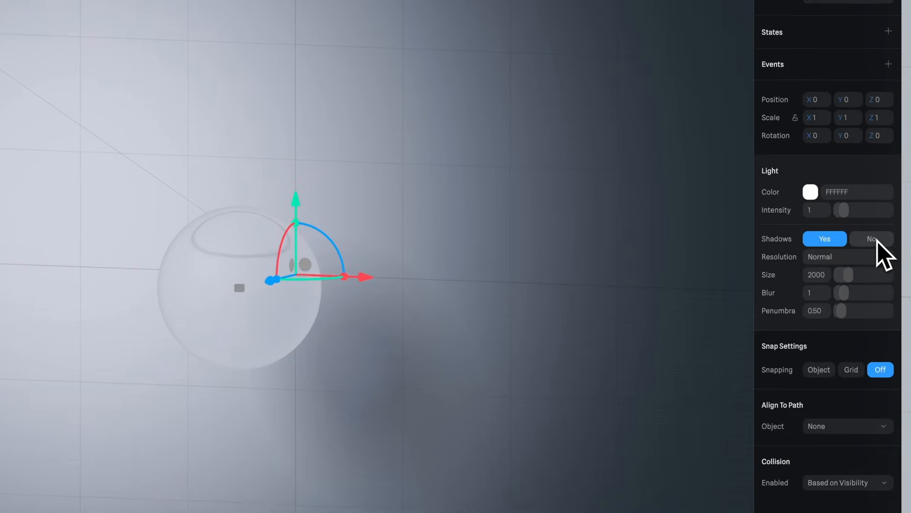
click(871, 238)
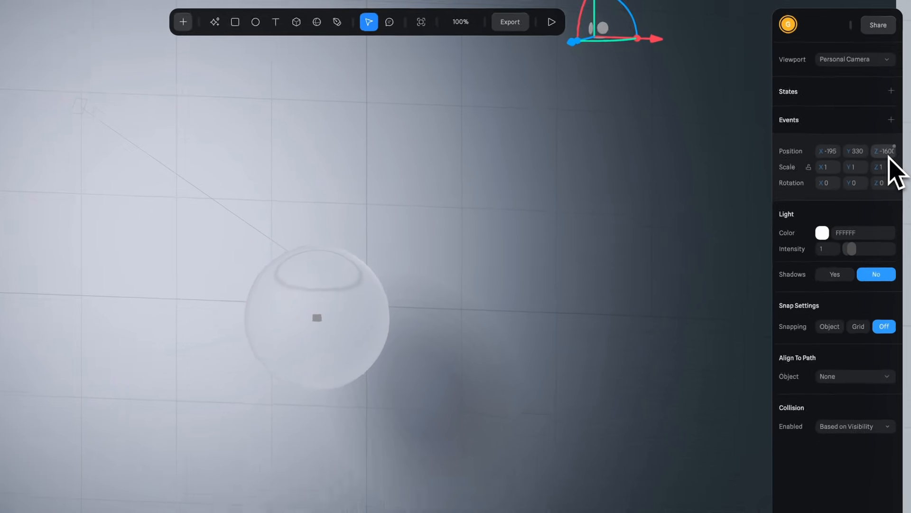
drag(851, 249, 850, 257)
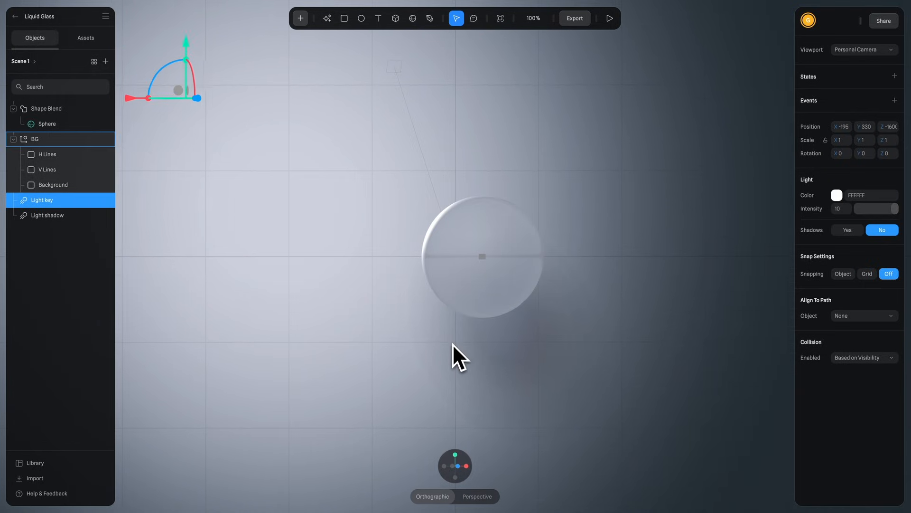
Step: Create Light key 2 at intensity 2 and begin duplicating it into Light key 3
click(454, 467)
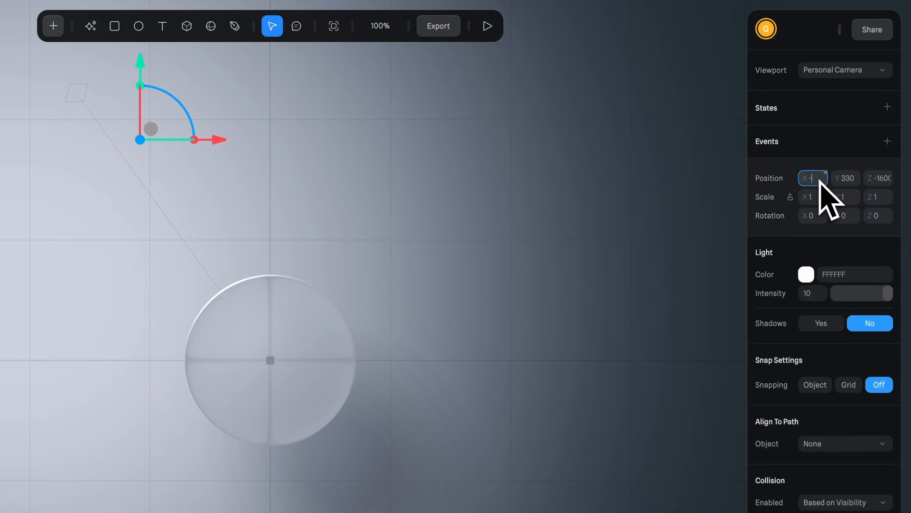
click(846, 178)
text(2)
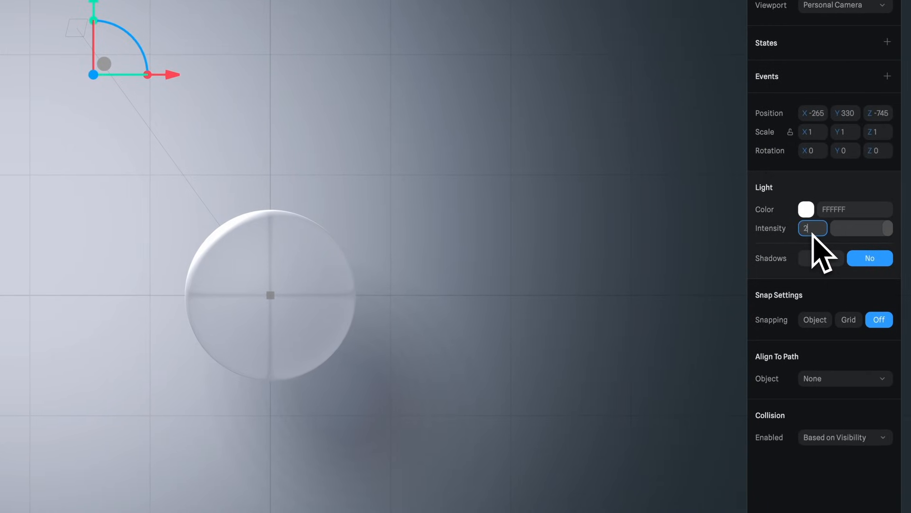
key(Enter)
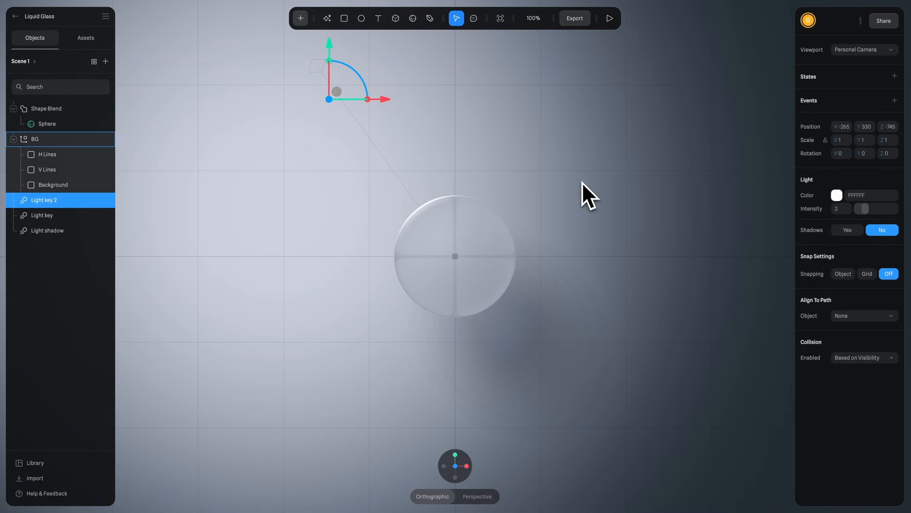
right_click(43, 200)
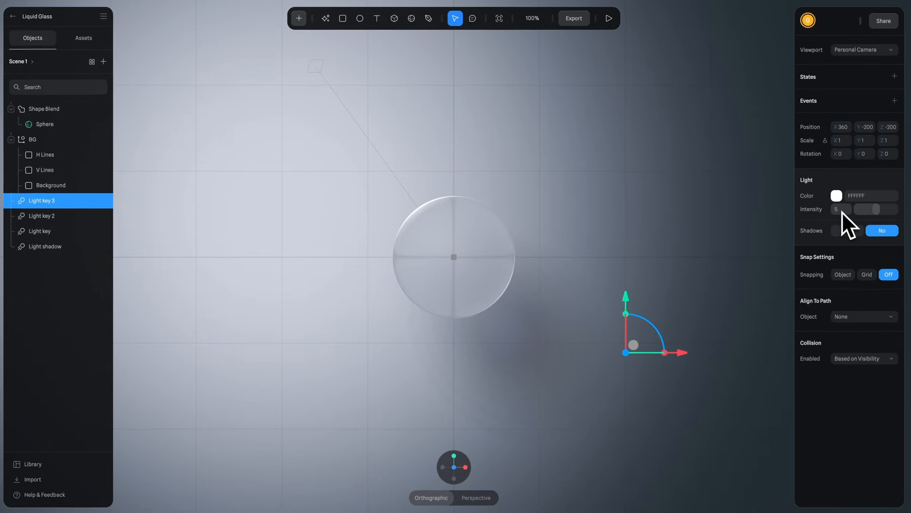
Step: Select the Shape Blend group, undoing an accidental move
click(44, 109)
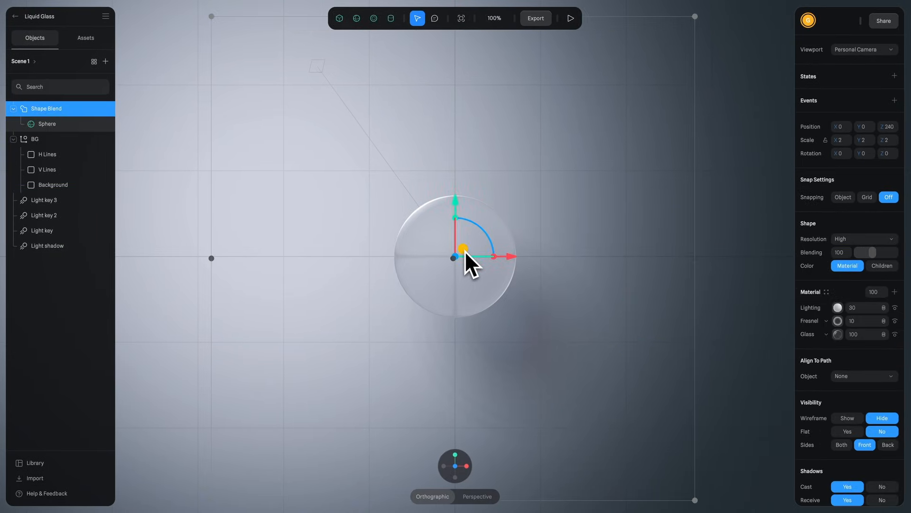
drag(466, 257, 457, 253)
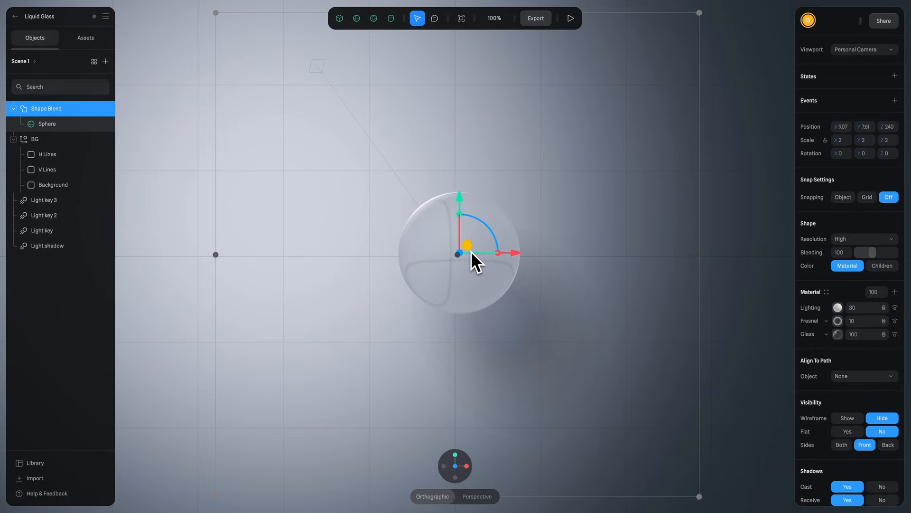
key(Cmd+z)
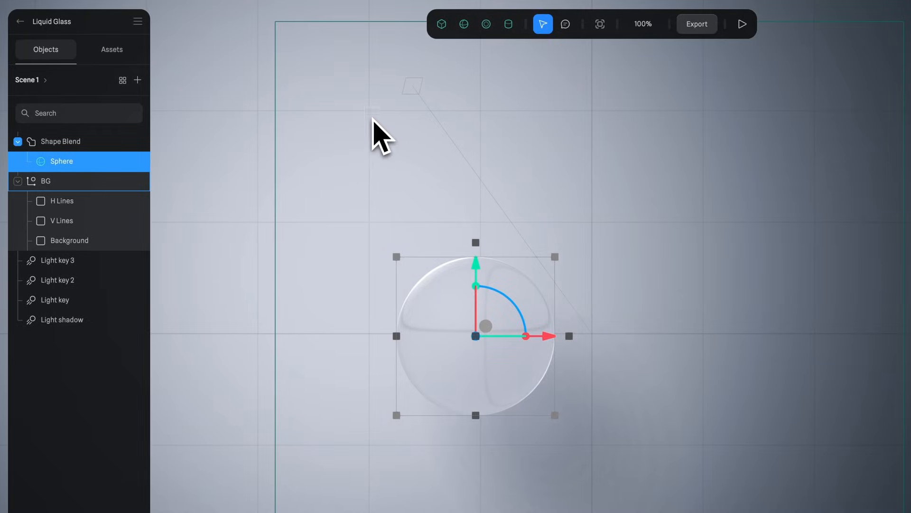
Step: Add a cylinder to the Shape Blend, rotated 90° into a pill, and enter 100
click(509, 24)
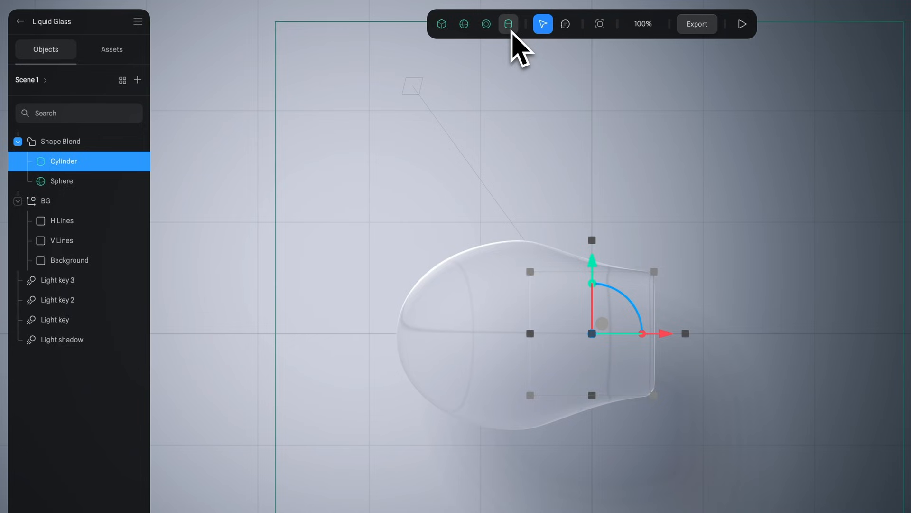
click(62, 141)
text(9)
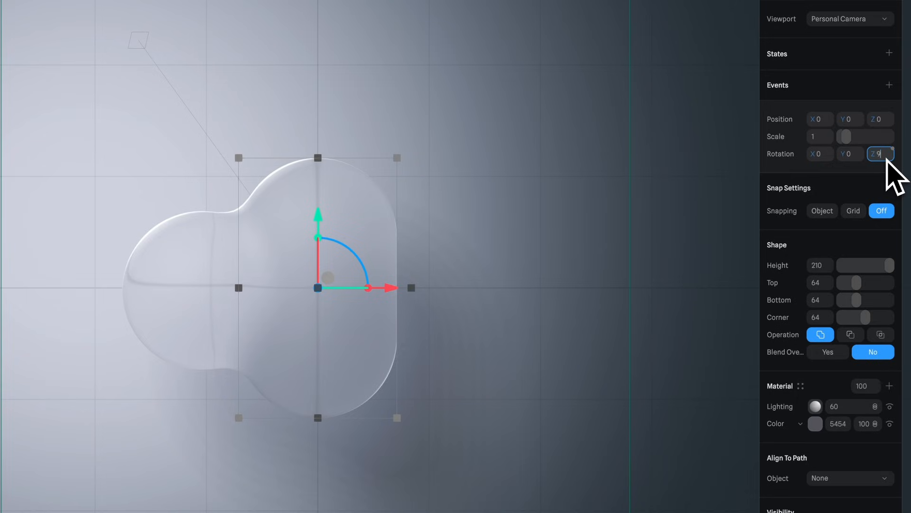
key(Enter)
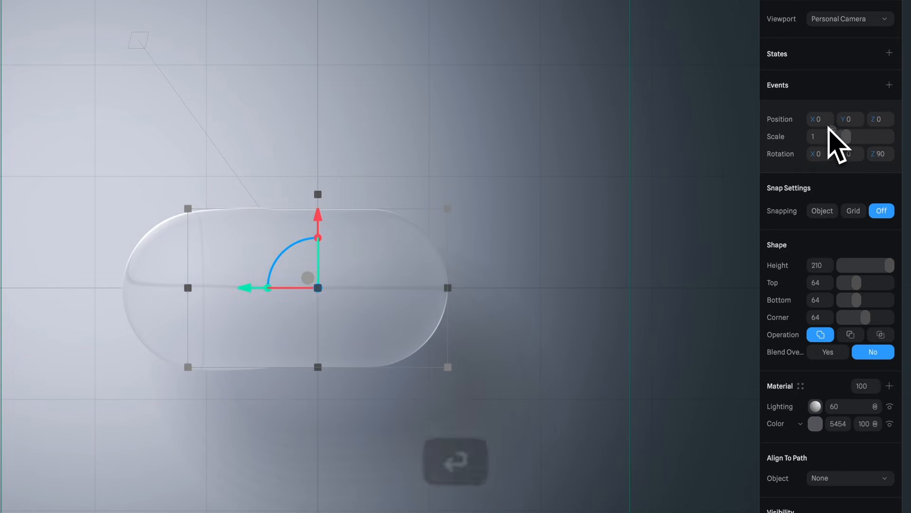
text(100)
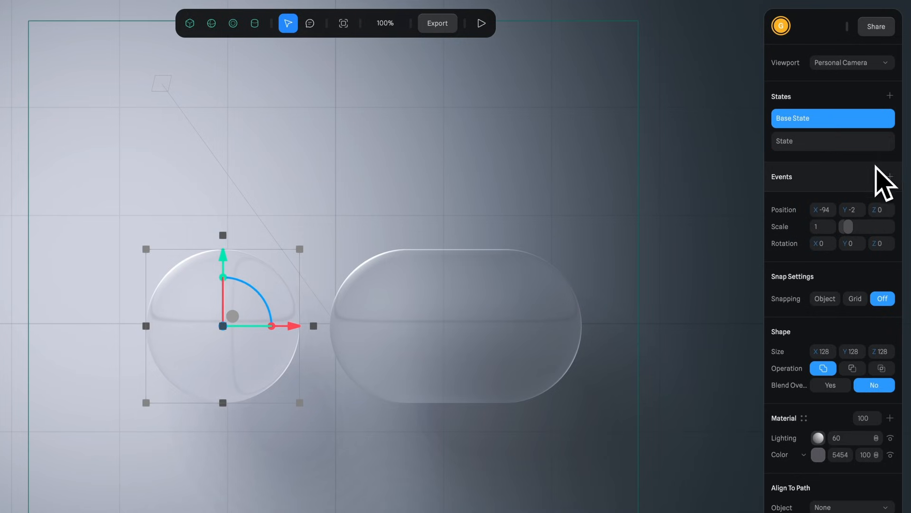
Step: Add a Mouse Hover transition on Sphere from Base State to State with Spring easing
click(889, 176)
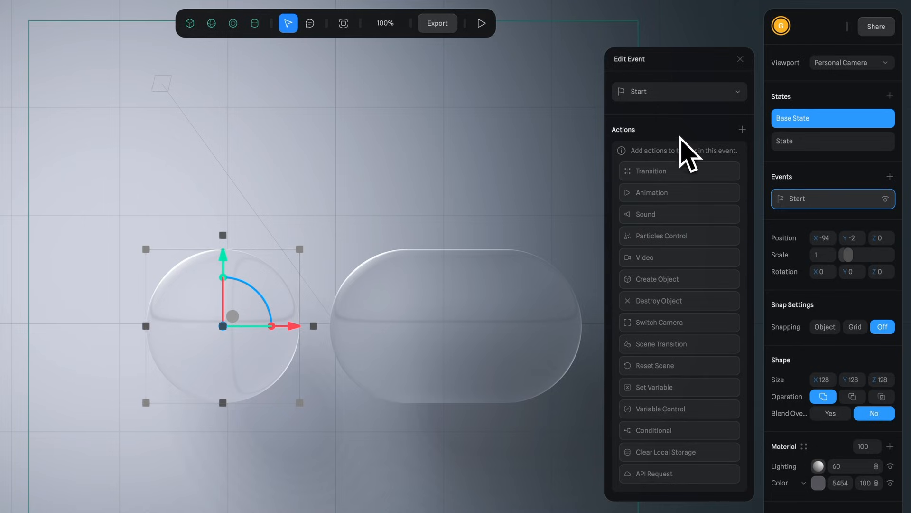
click(679, 91)
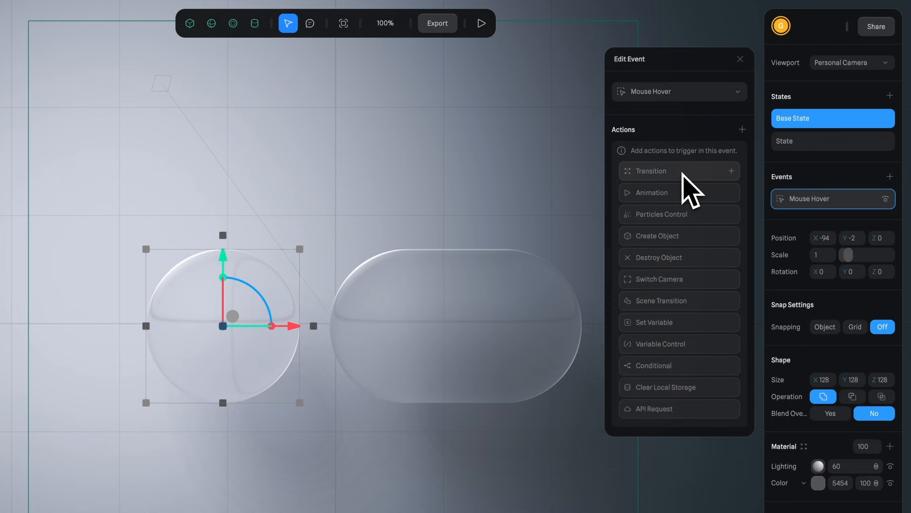
click(671, 171)
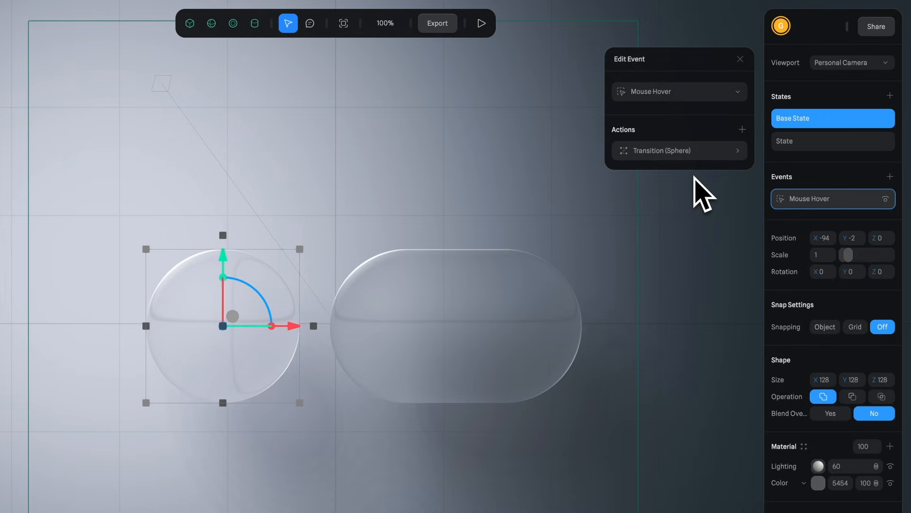
click(679, 150)
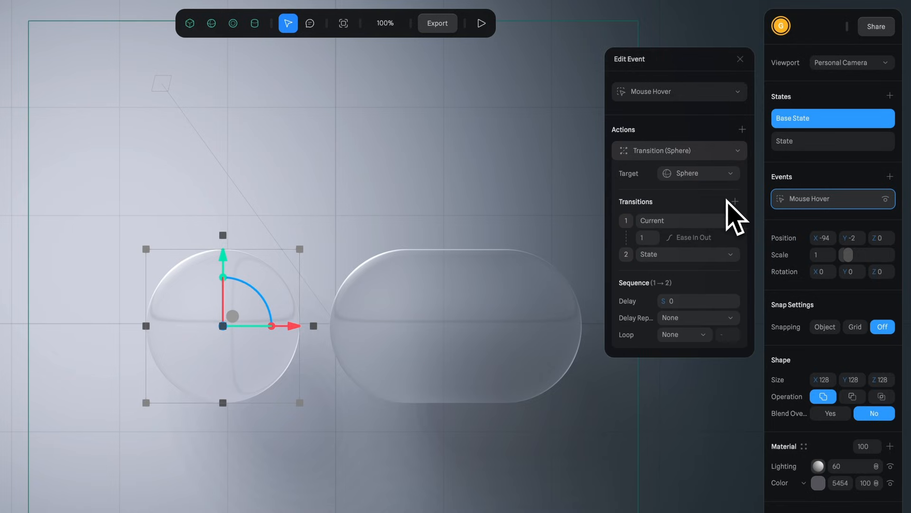
mouse_move(701, 213)
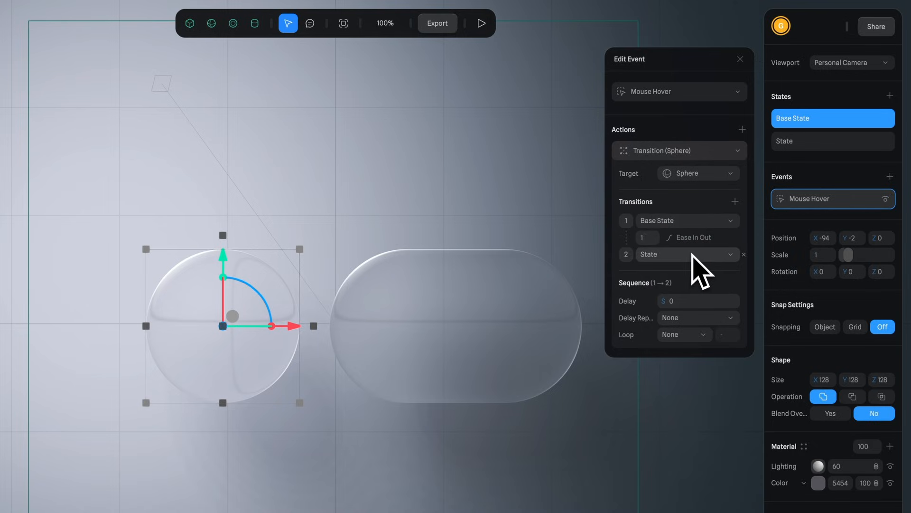
click(693, 237)
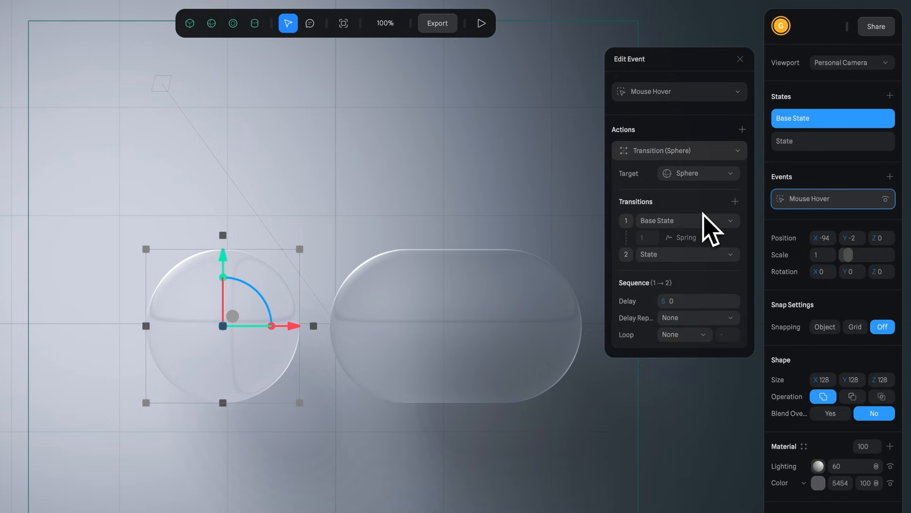
mouse_move(490, 73)
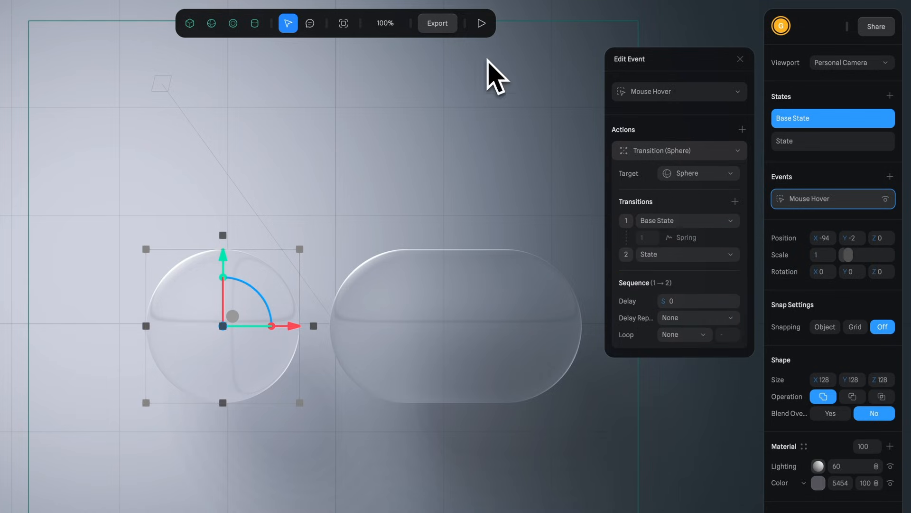
click(482, 24)
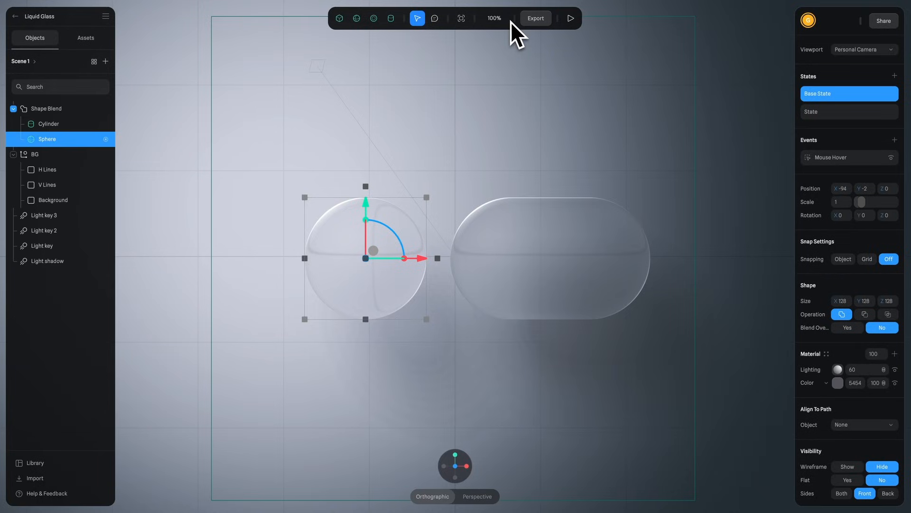
mouse_move(515, 42)
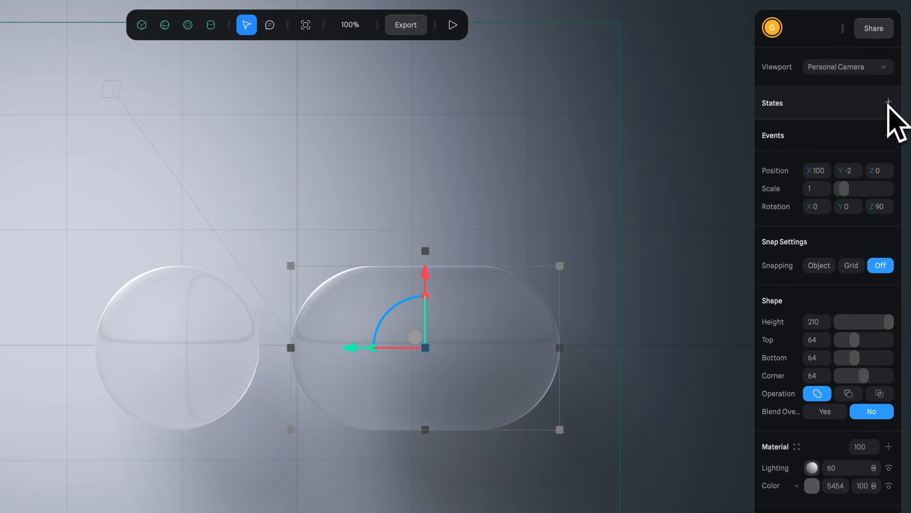
Step: Add states to the Cylinder and shrink its Base State to Position X -99, Height 128
click(889, 102)
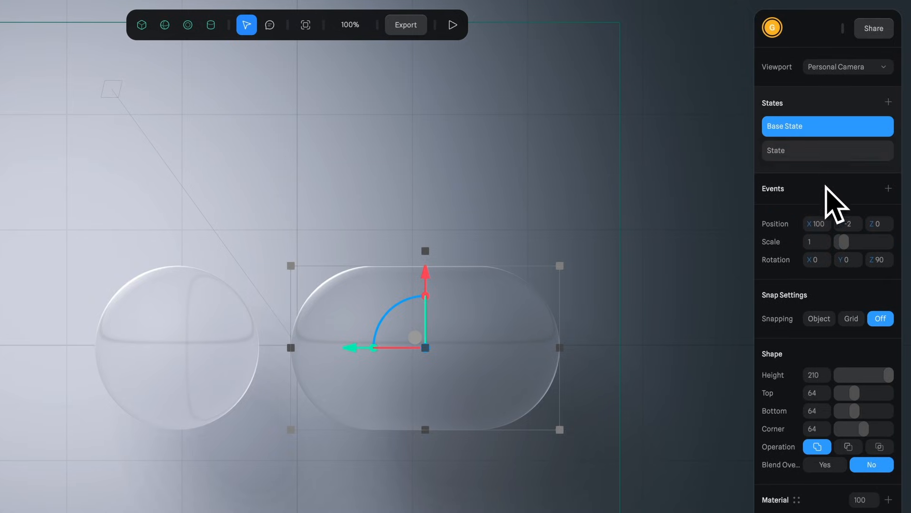
click(817, 224)
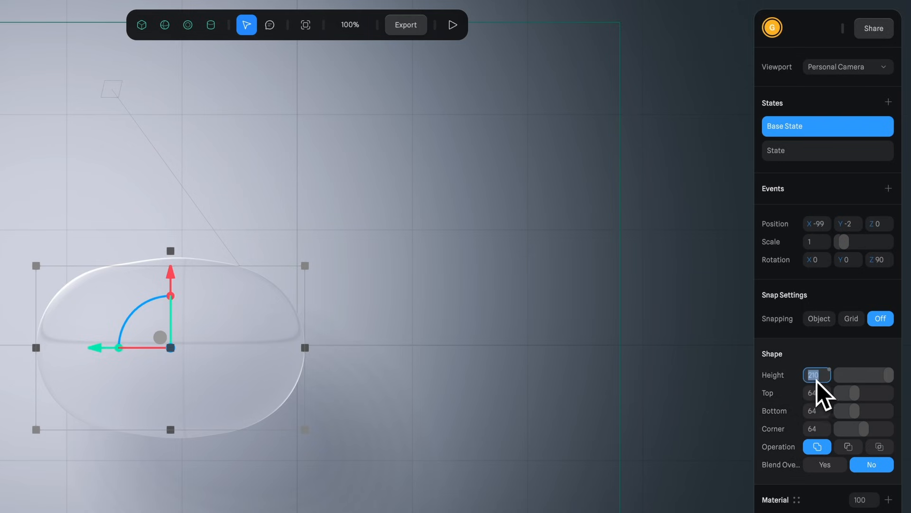
text(128)
key(Enter)
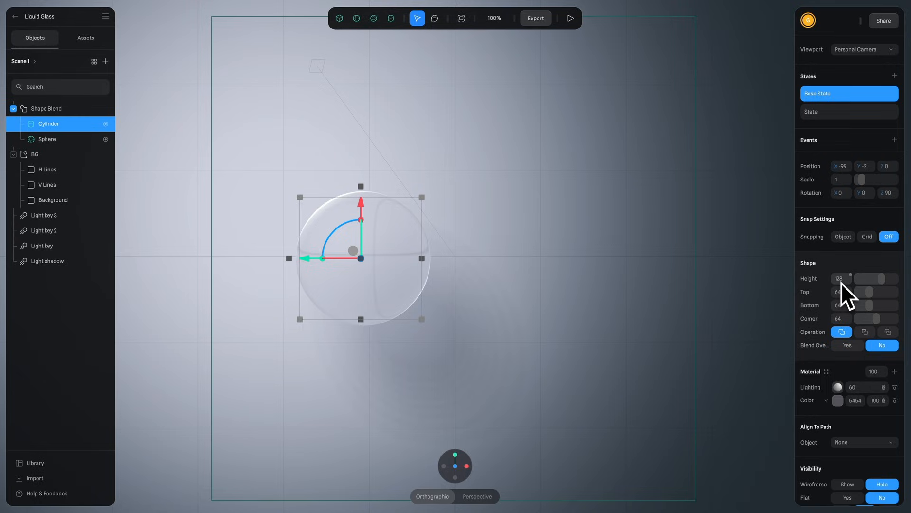
click(850, 112)
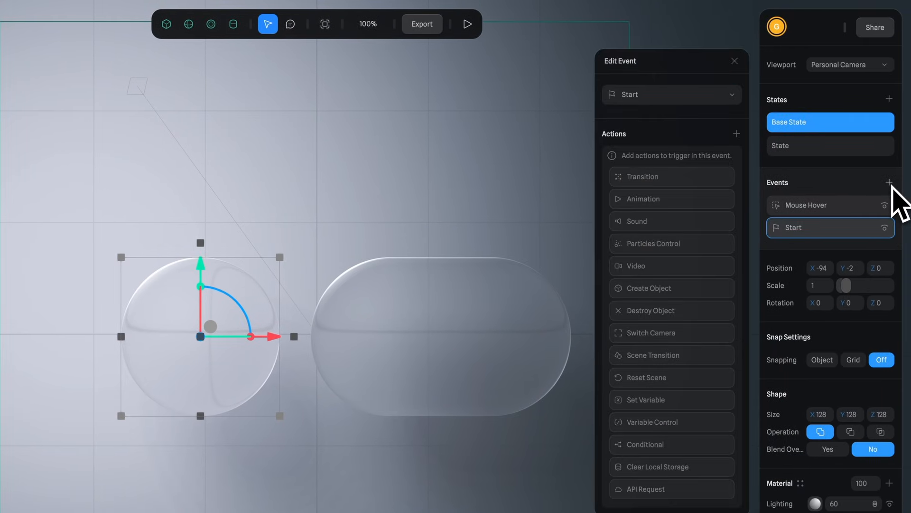
Step: Add a Mouse Down event toggling Cylinder from Base State to State with Spring easing
click(672, 94)
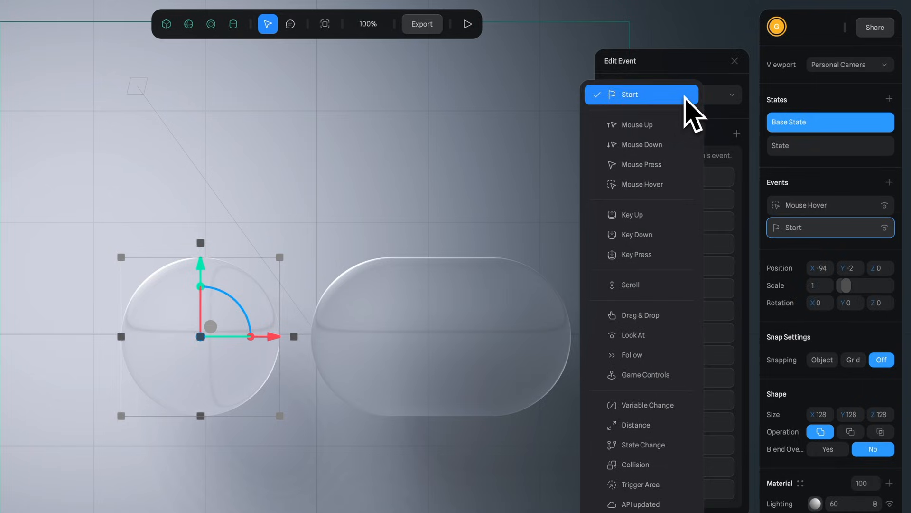
click(642, 145)
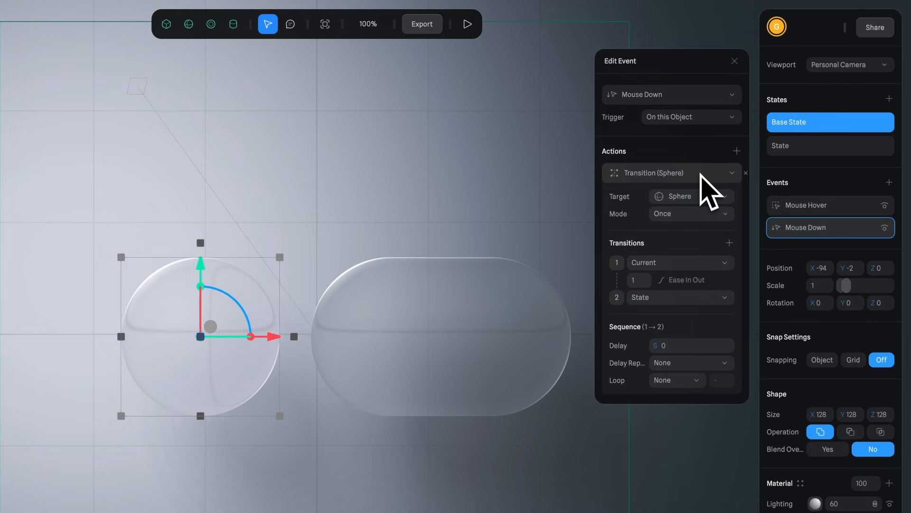
click(691, 196)
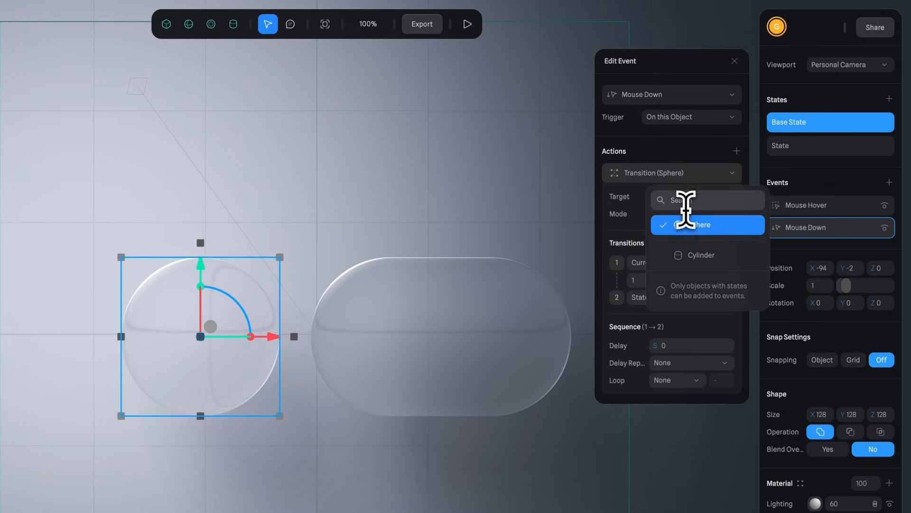
click(701, 255)
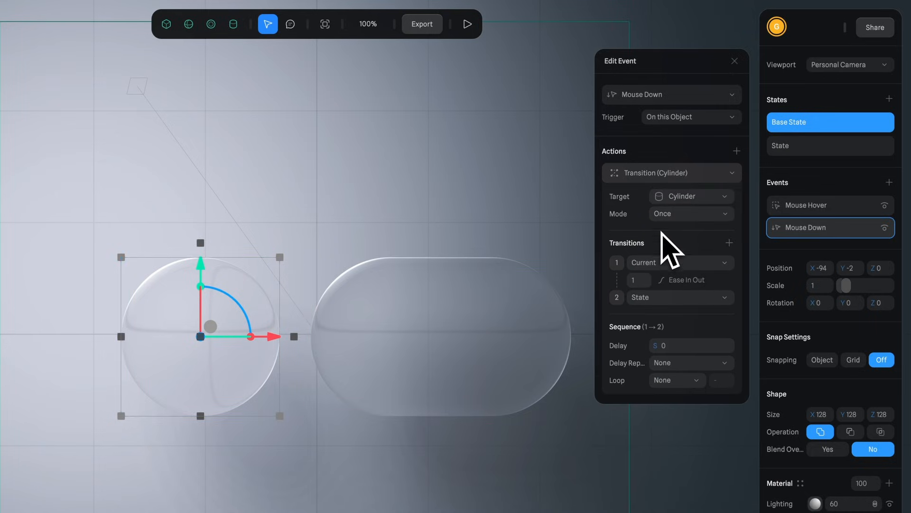
click(691, 214)
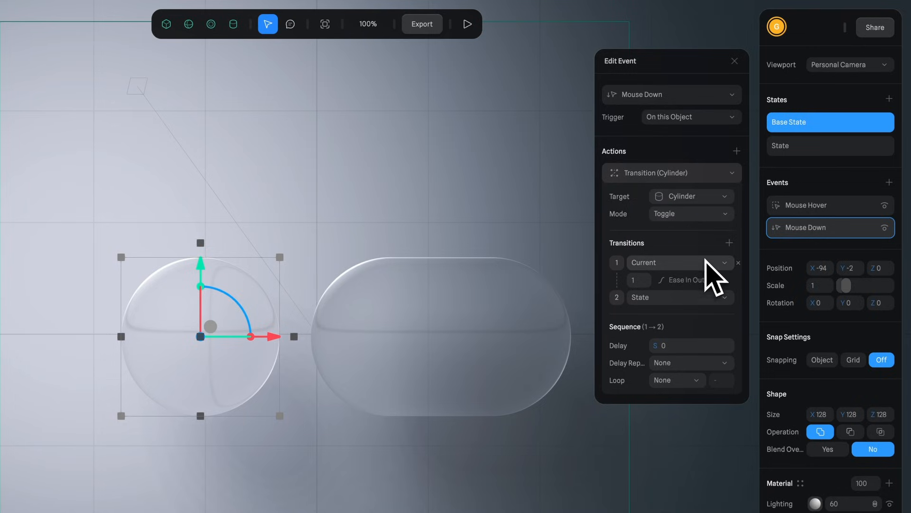
click(679, 262)
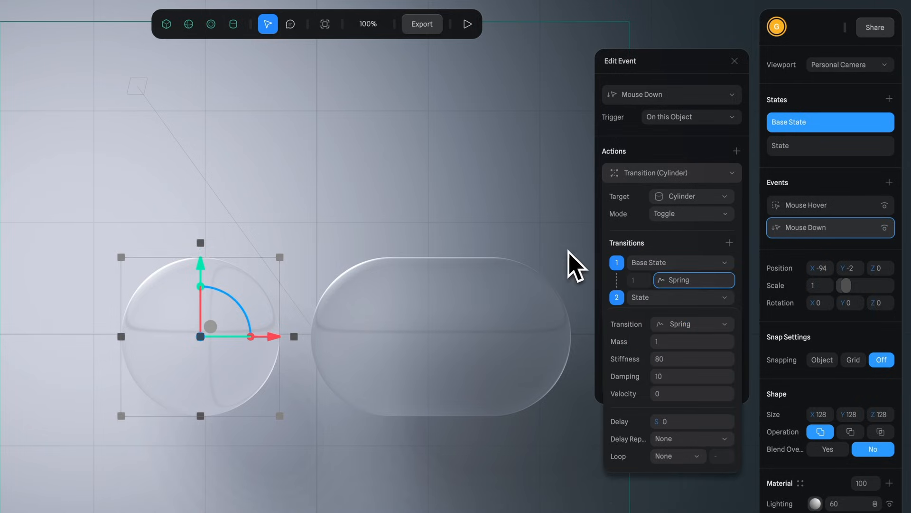
click(467, 24)
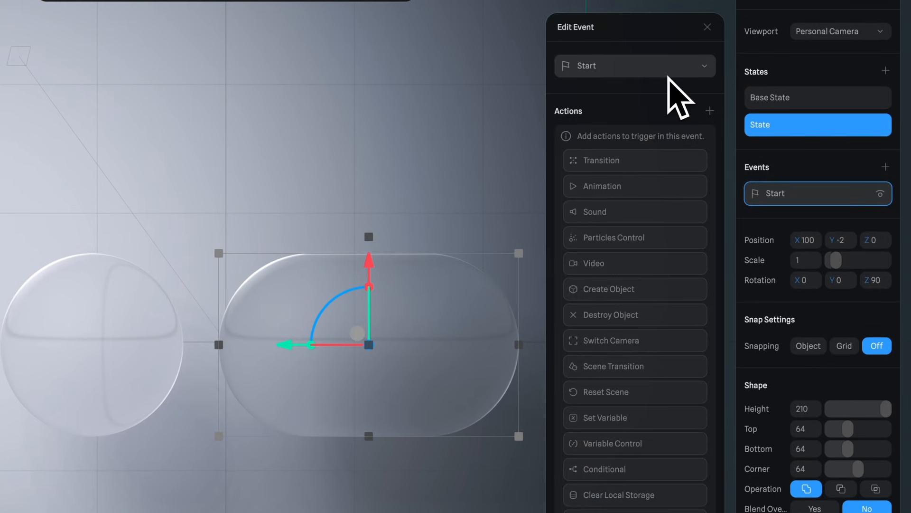
Step: Give the pill a Drag & Drop event and test dragging it in Play preview
click(635, 66)
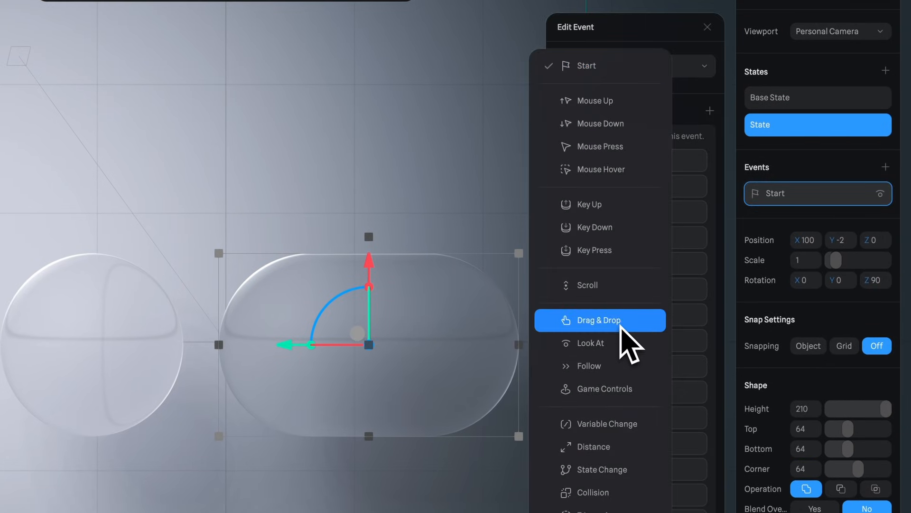
click(600, 320)
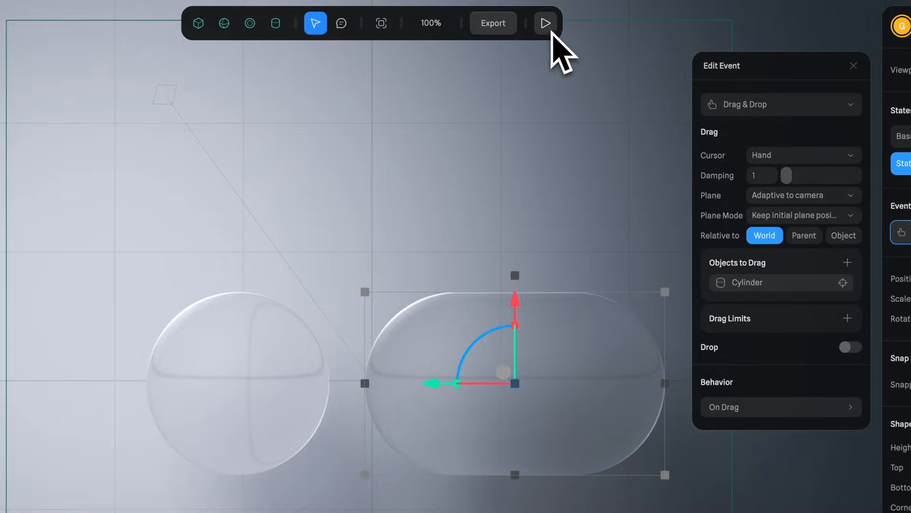
click(547, 23)
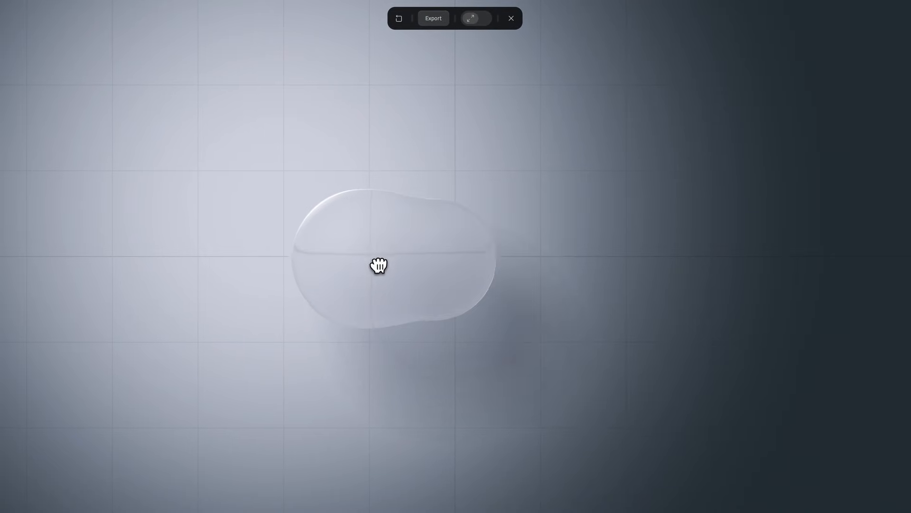
drag(378, 264, 459, 293)
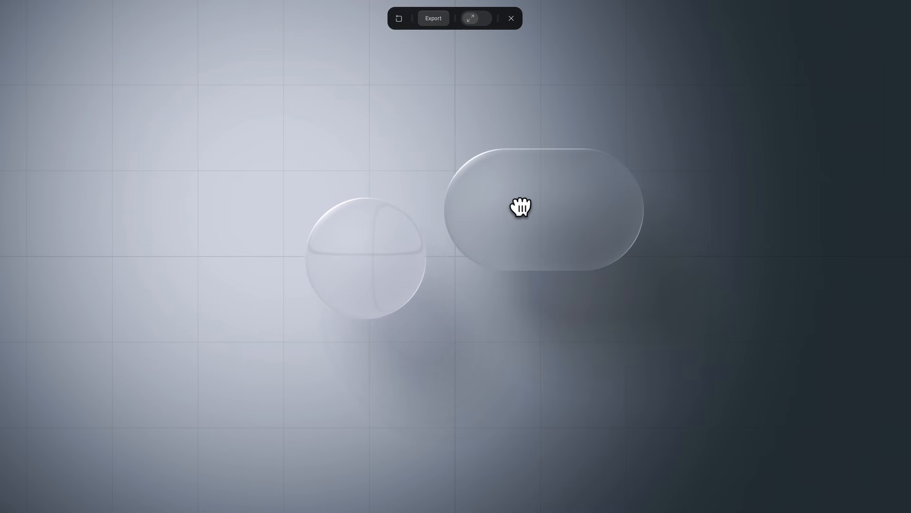
click(511, 18)
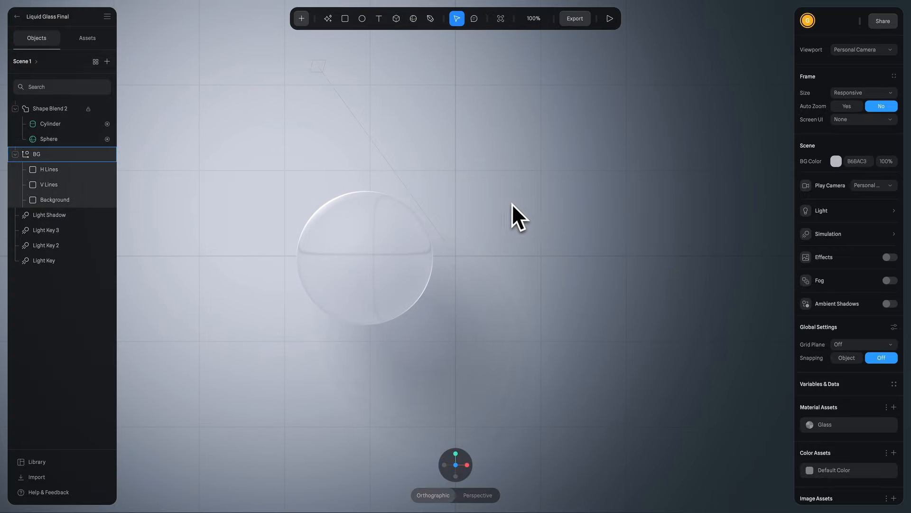
Step: Show the Viewer (Integrated Embed) export code for the scene
click(575, 18)
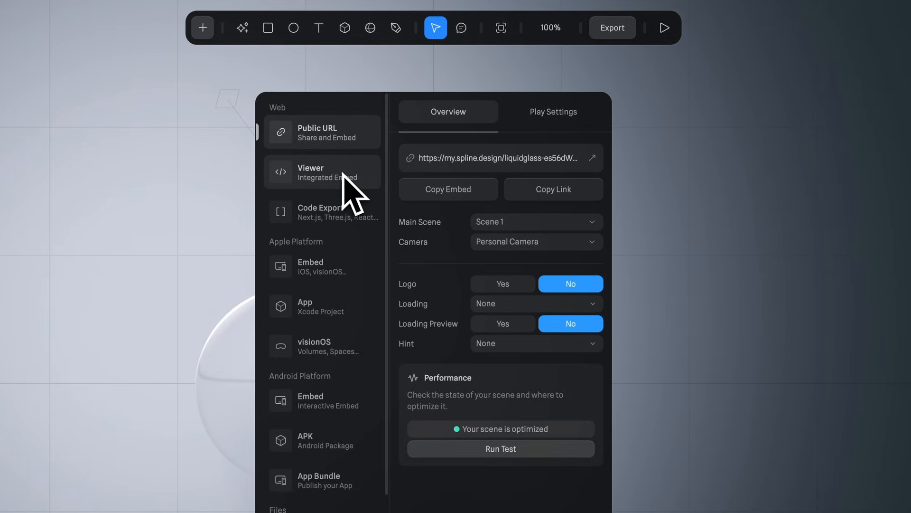
click(322, 171)
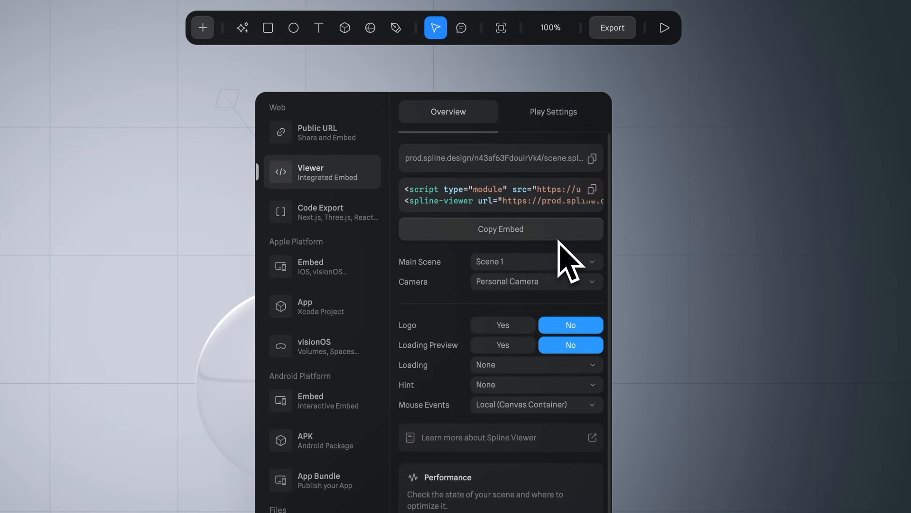
mouse_move(465, 258)
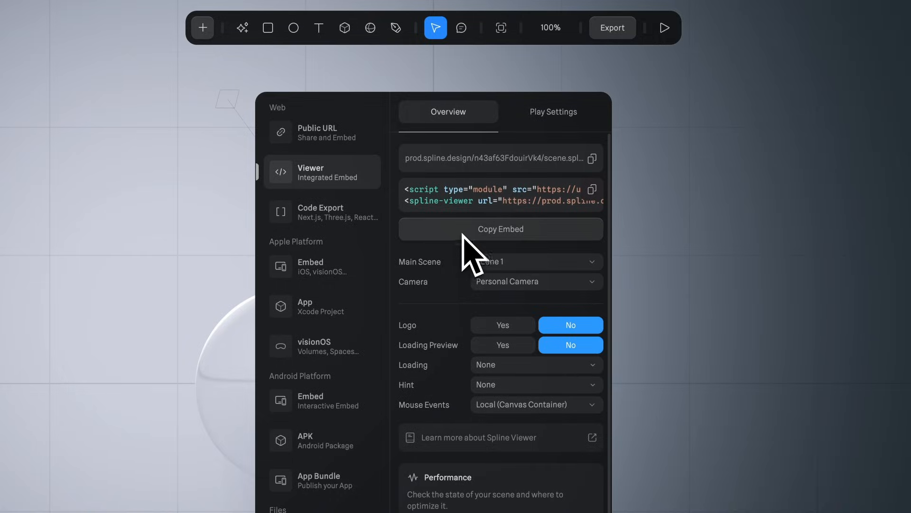